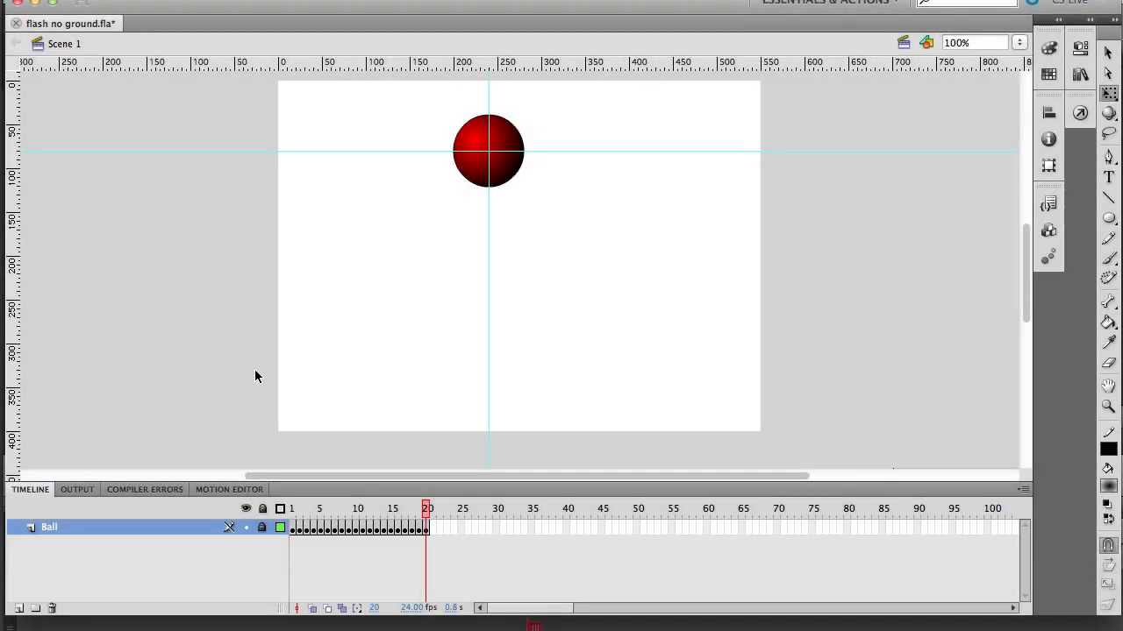
mouse_move(190, 497)
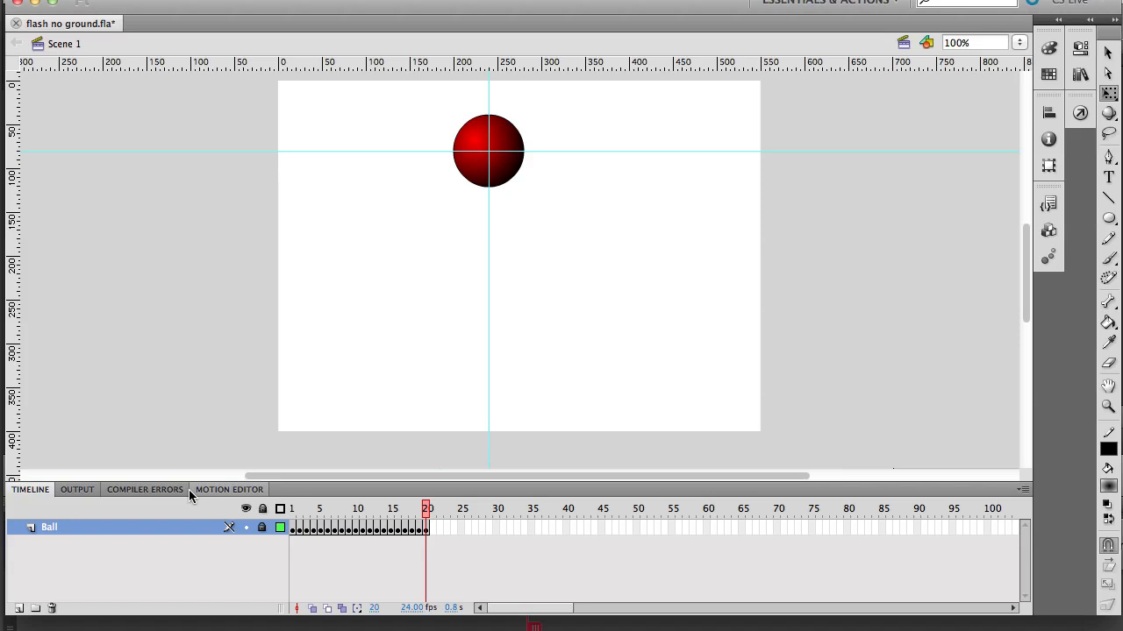
mouse_move(505, 300)
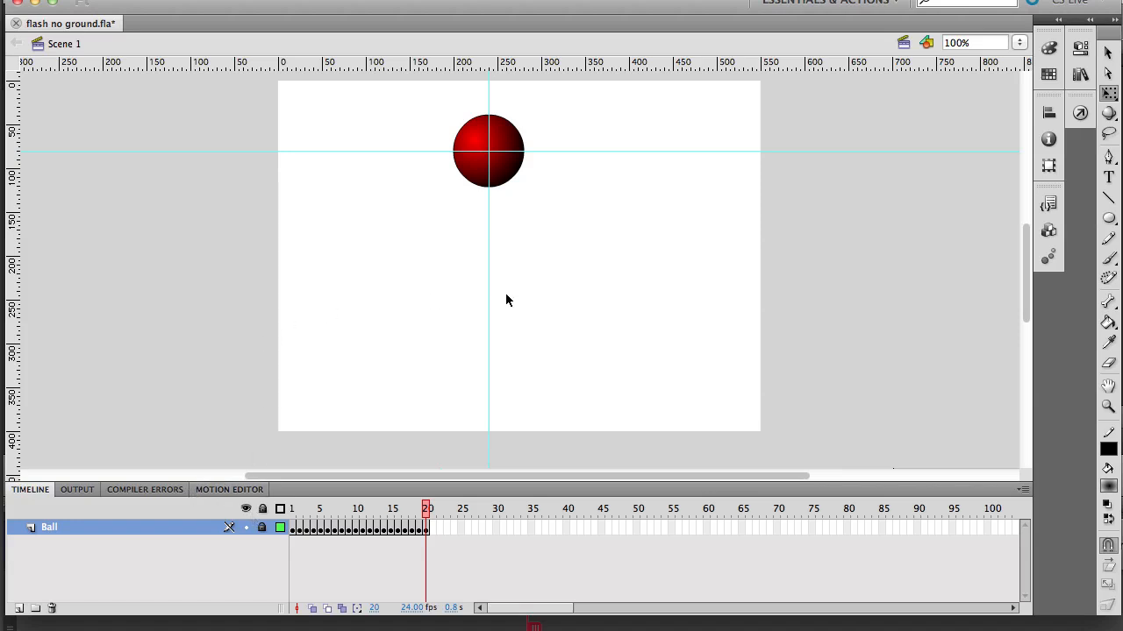
mouse_move(888, 357)
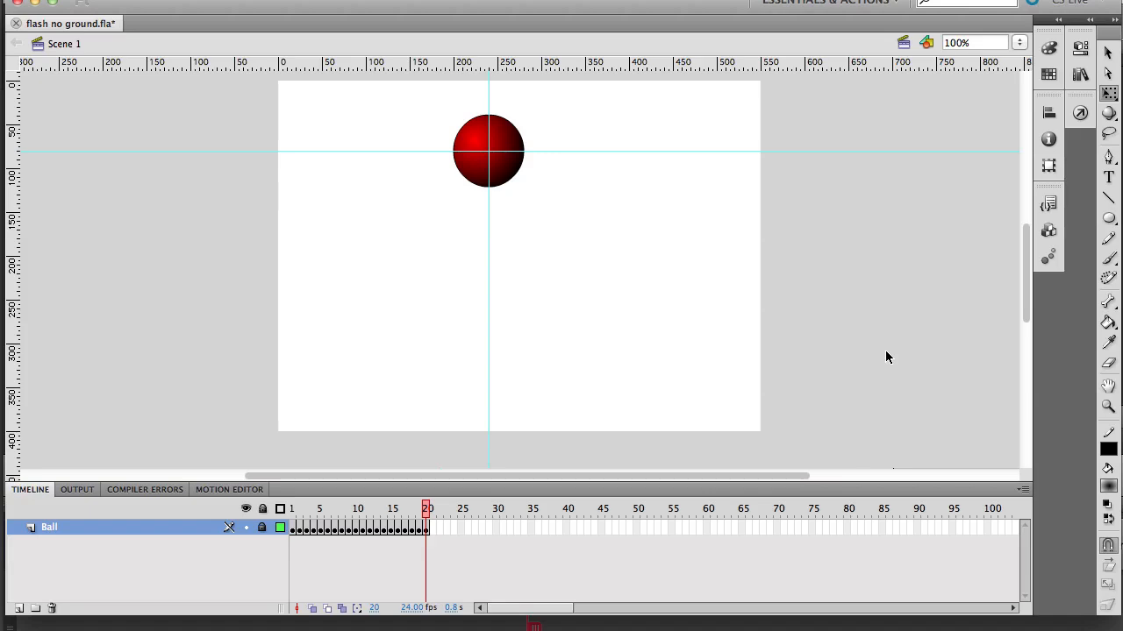
mouse_move(883, 357)
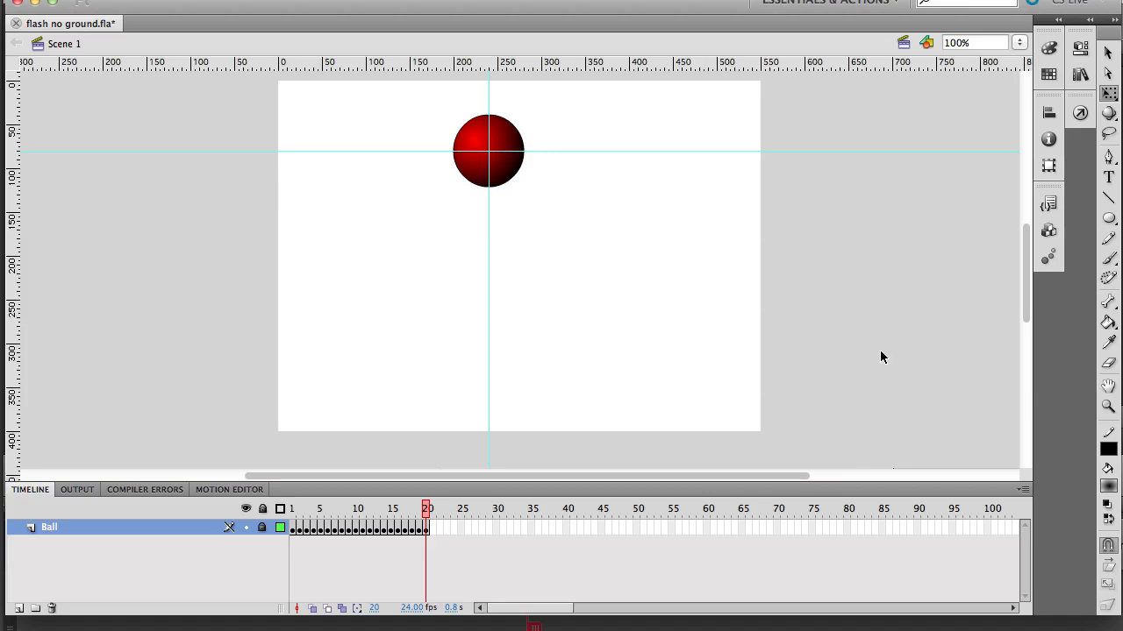
mouse_move(1108, 220)
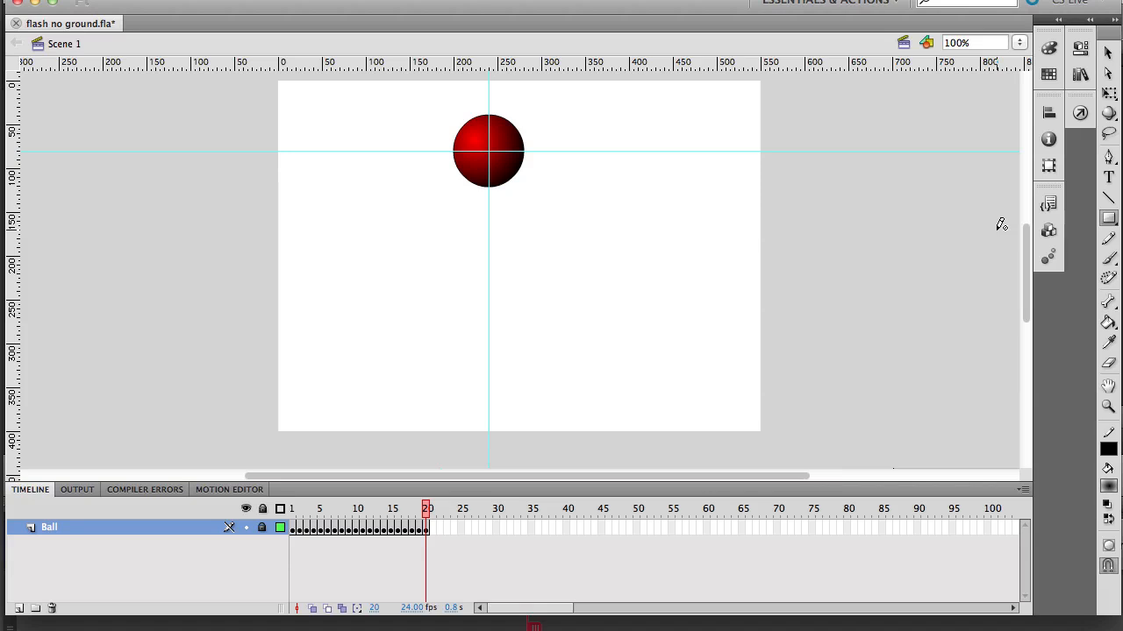
mouse_move(940, 237)
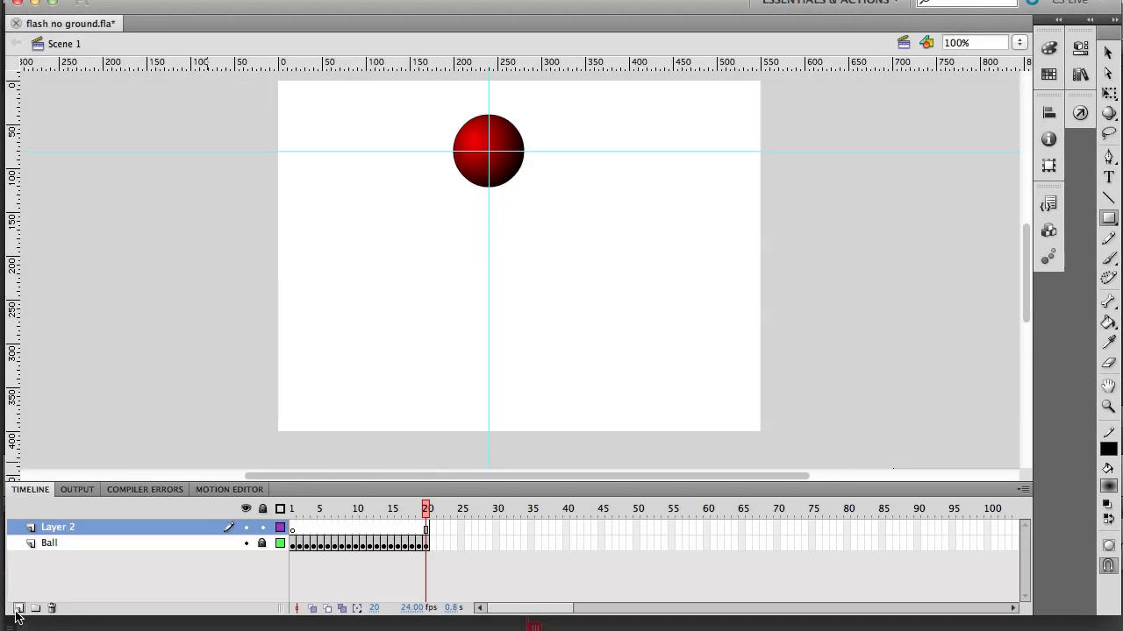
Rename the new layer 'Ground' and draw a white rectangle across the stage bottom.
double_click(58, 527)
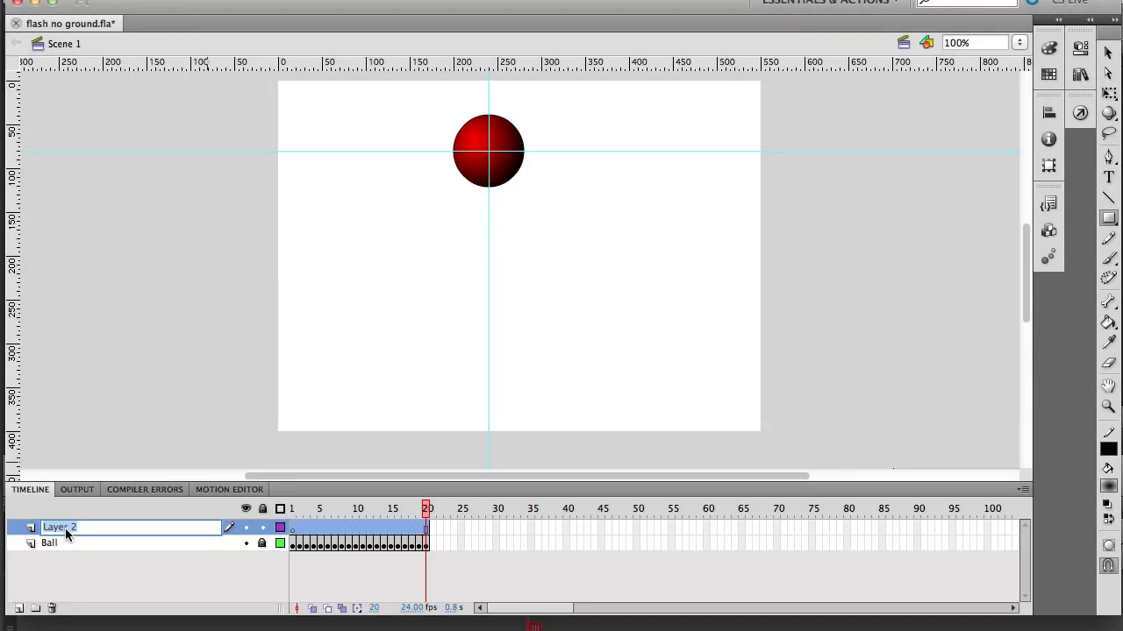
type("Ground")
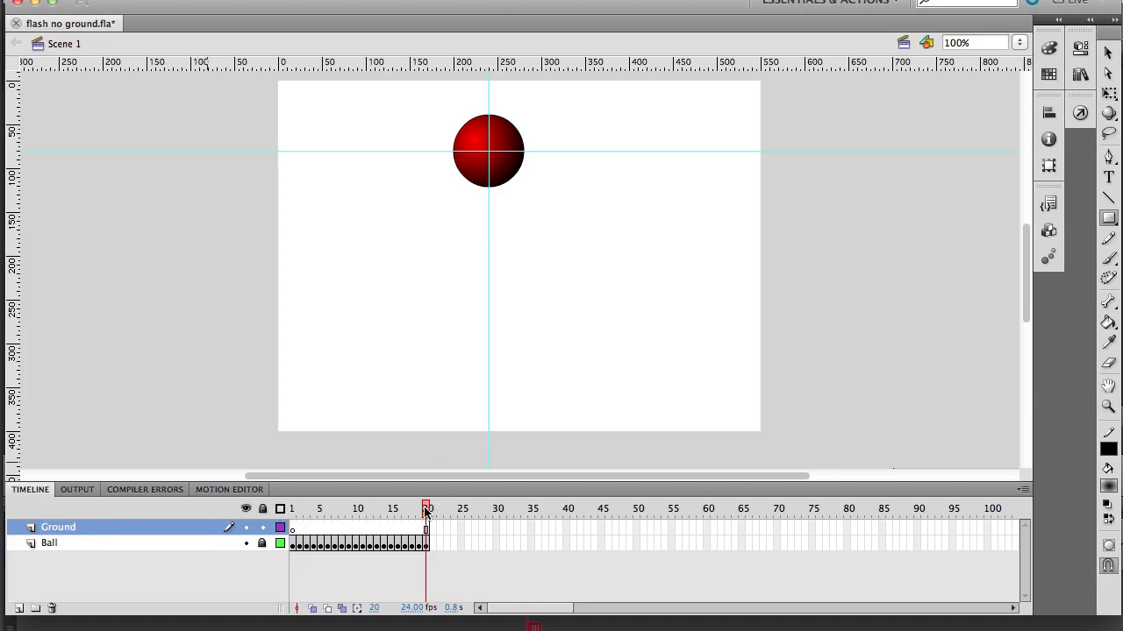
left_click(327, 509)
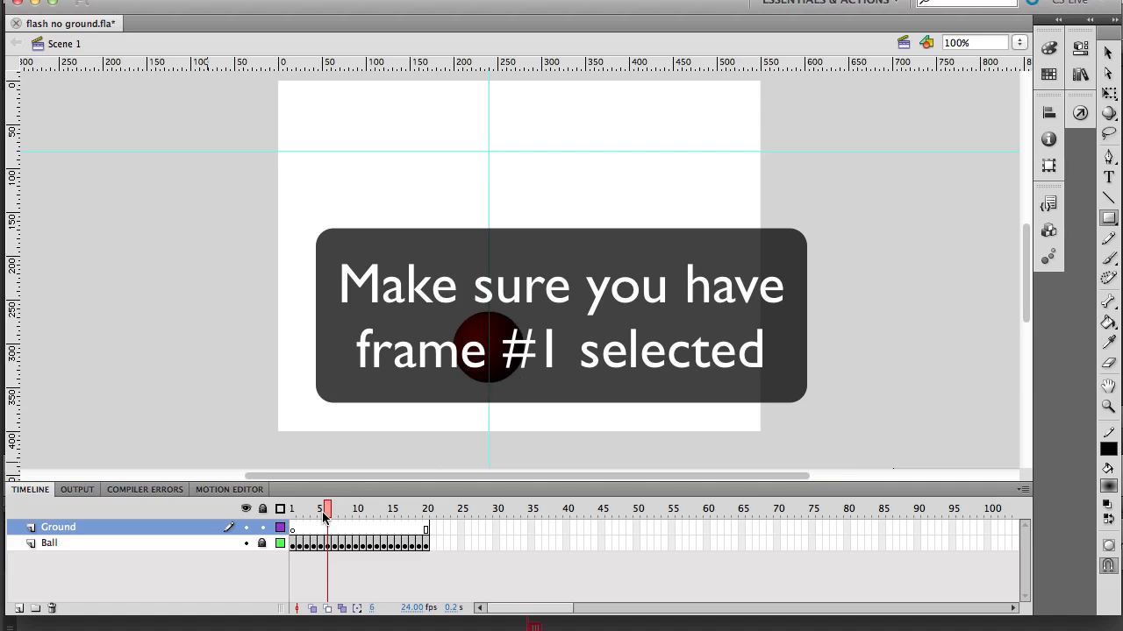
left_click(293, 509)
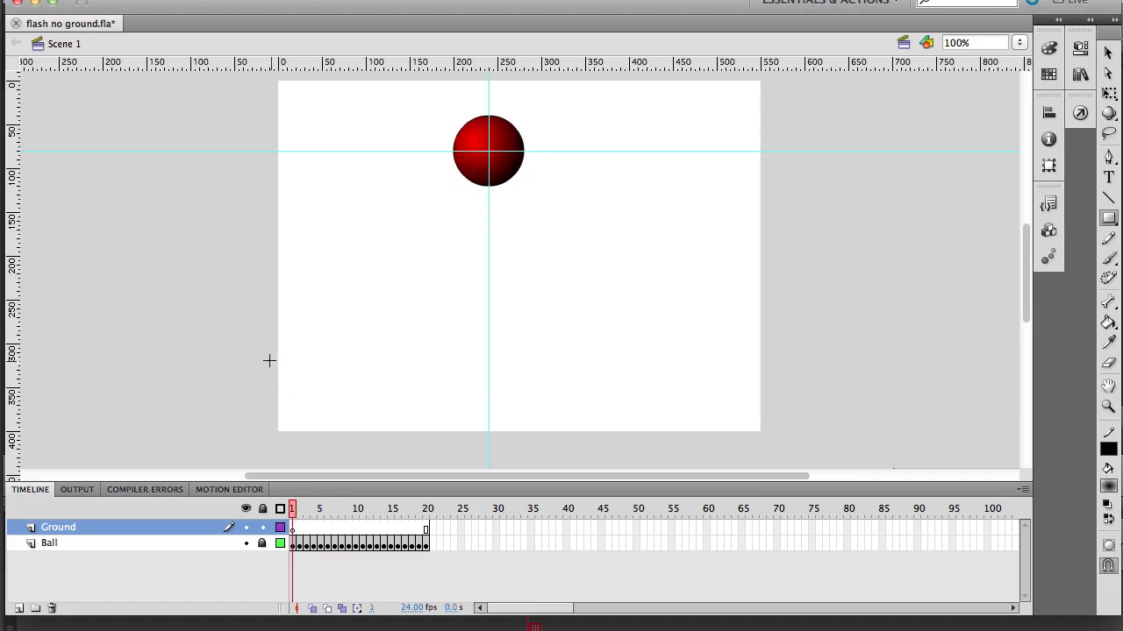
left_click_drag(269, 361, 764, 448)
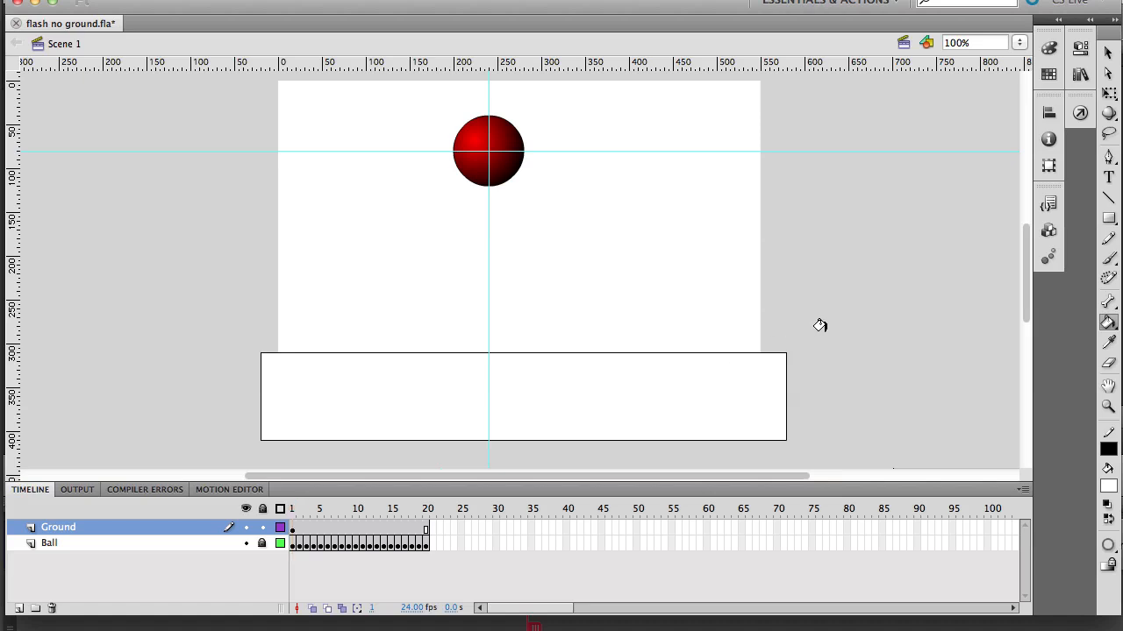
left_click(369, 509)
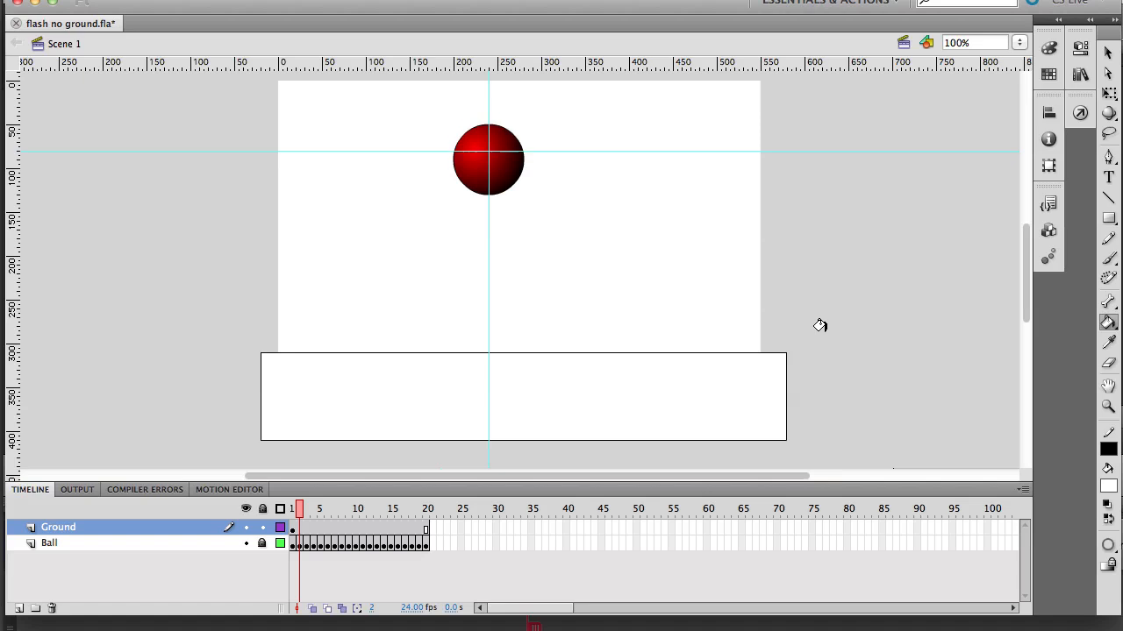
Move the Ball layer above Ground, then play and stop the fall preview.
left_click(426, 509)
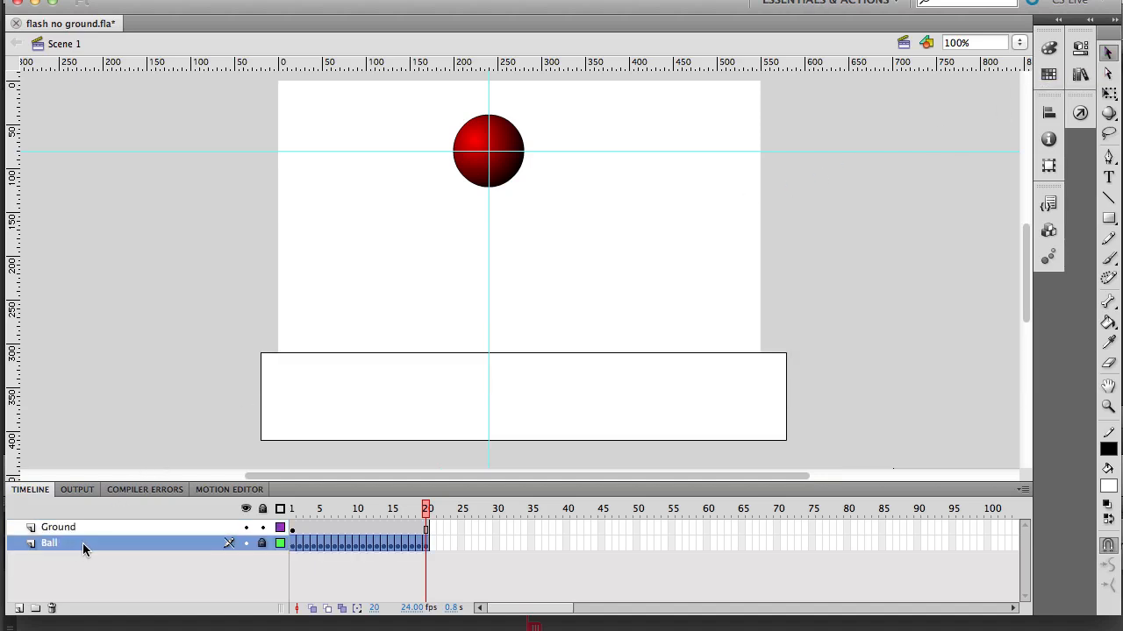
left_click_drag(50, 543, 49, 526)
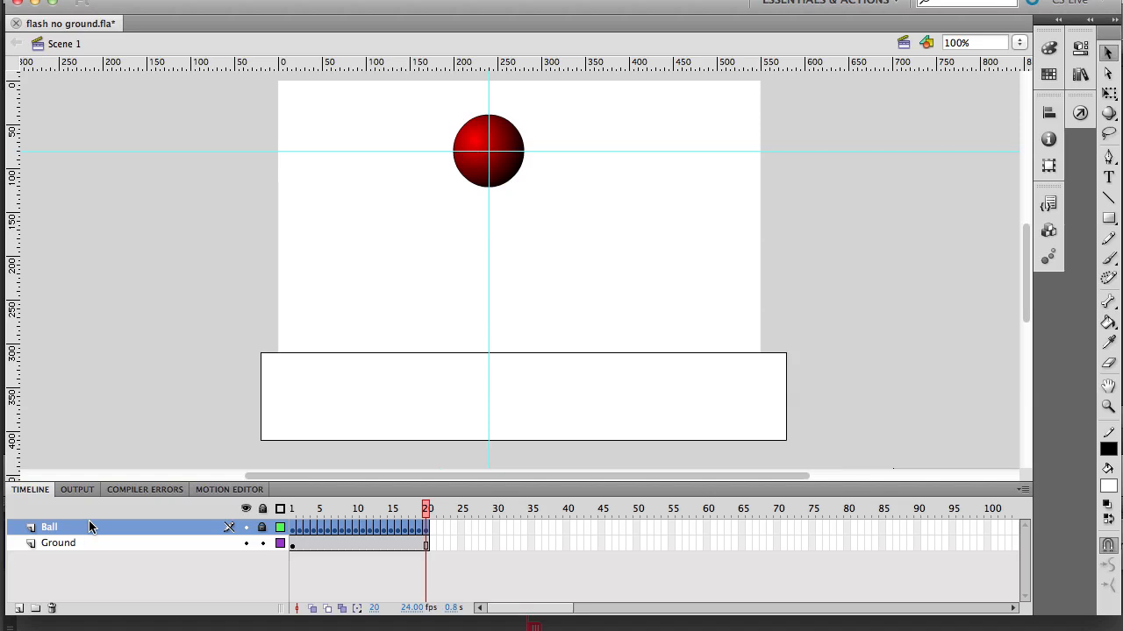
left_click(369, 509)
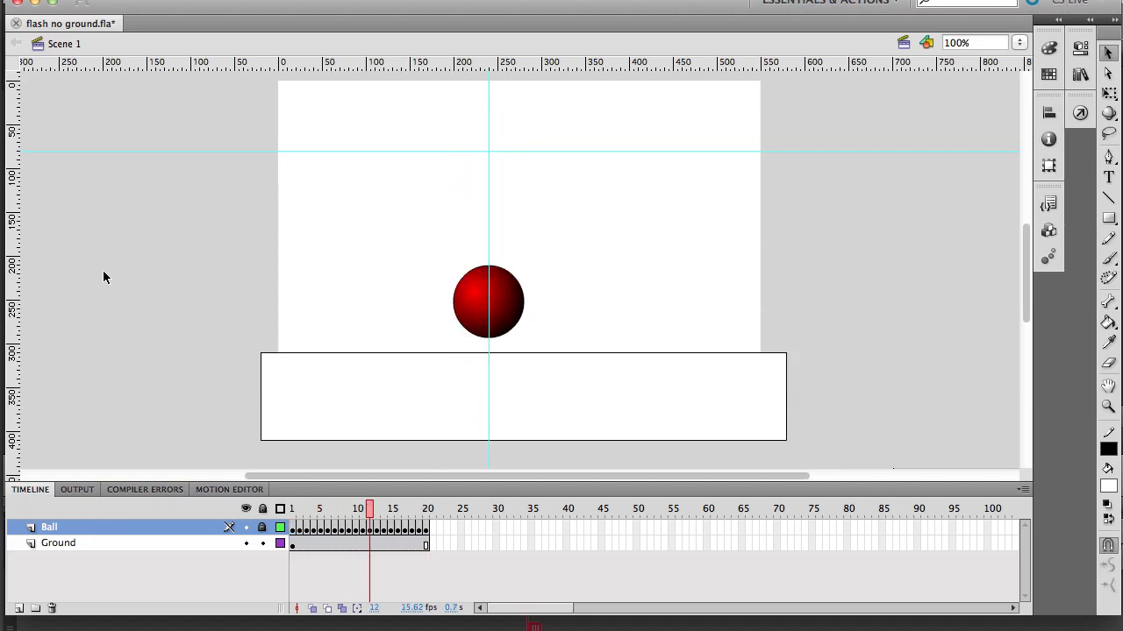
left_click(427, 509)
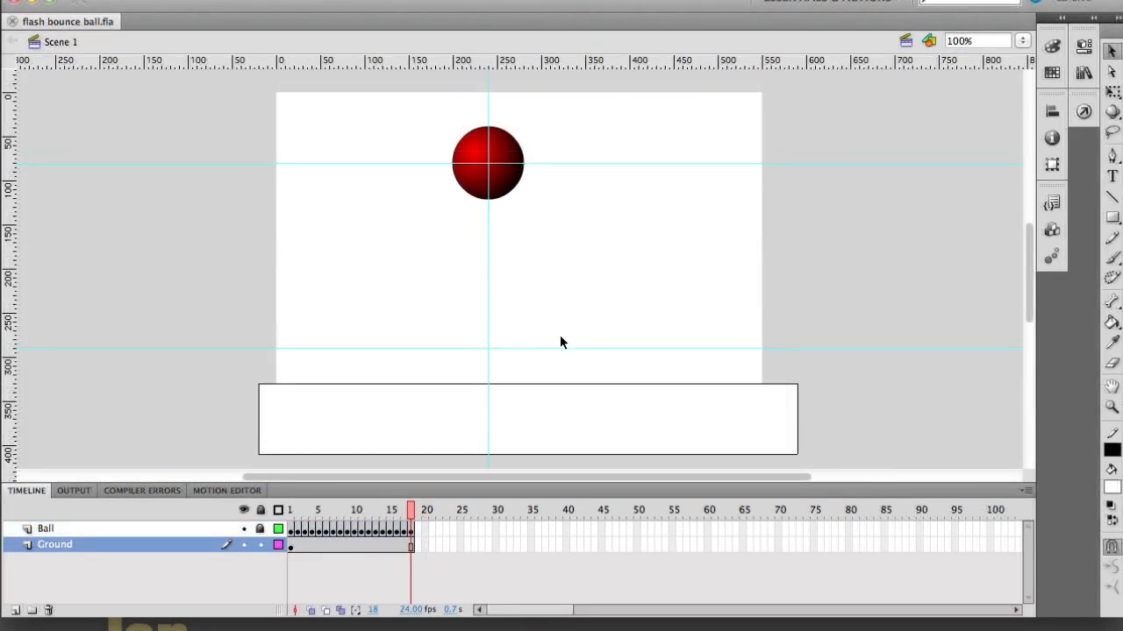
mouse_move(138, 435)
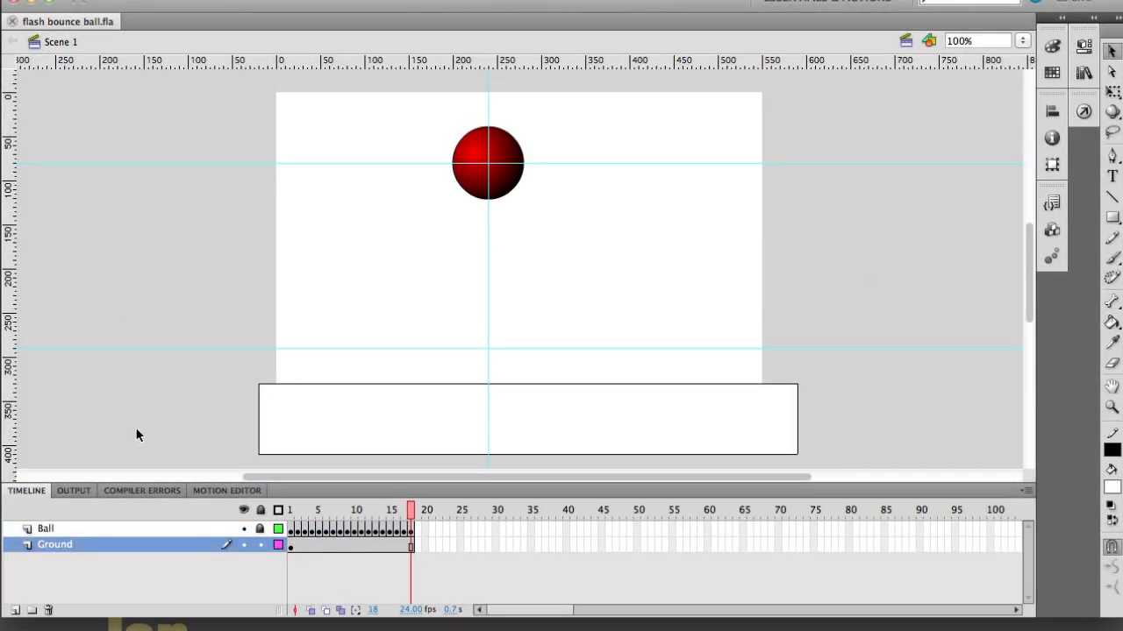
mouse_move(293, 408)
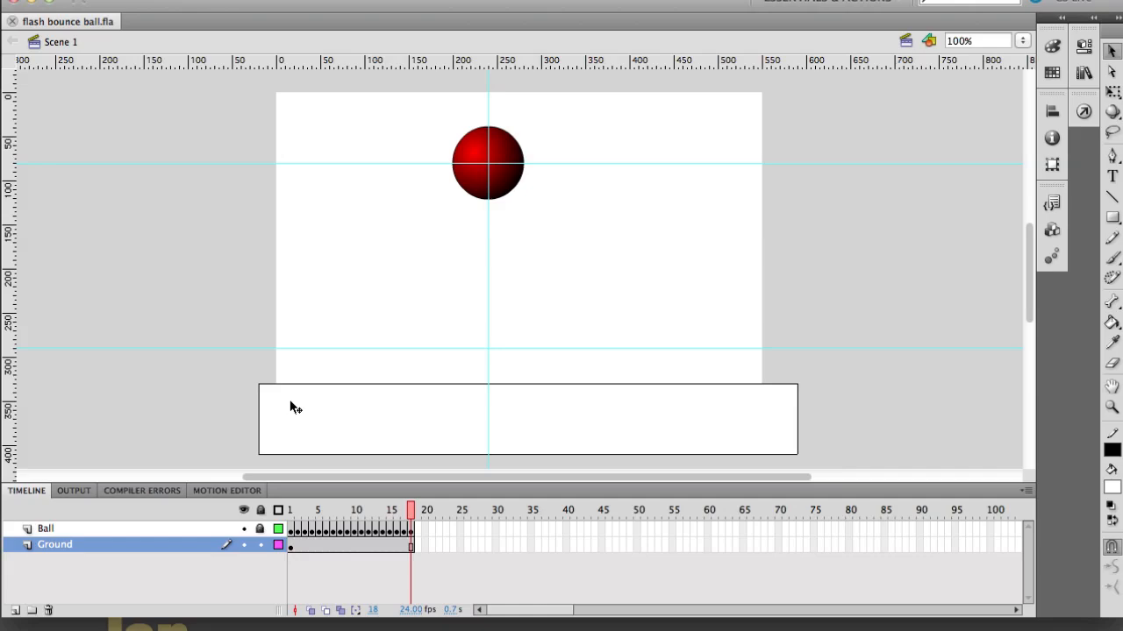
mouse_move(202, 494)
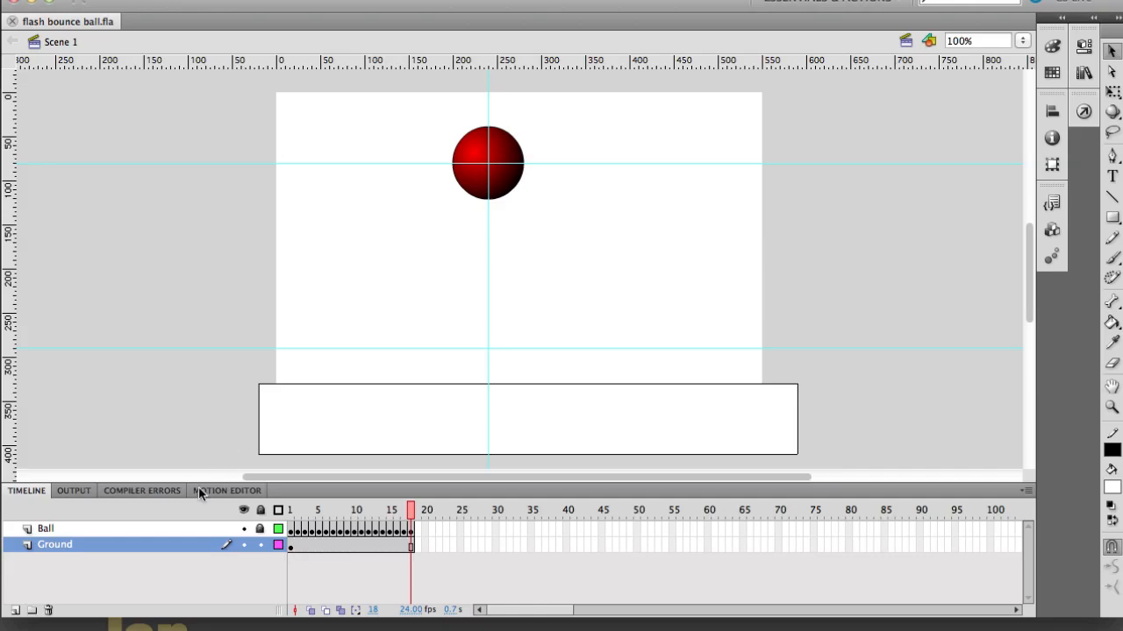
mouse_move(133, 527)
type("Shadow")
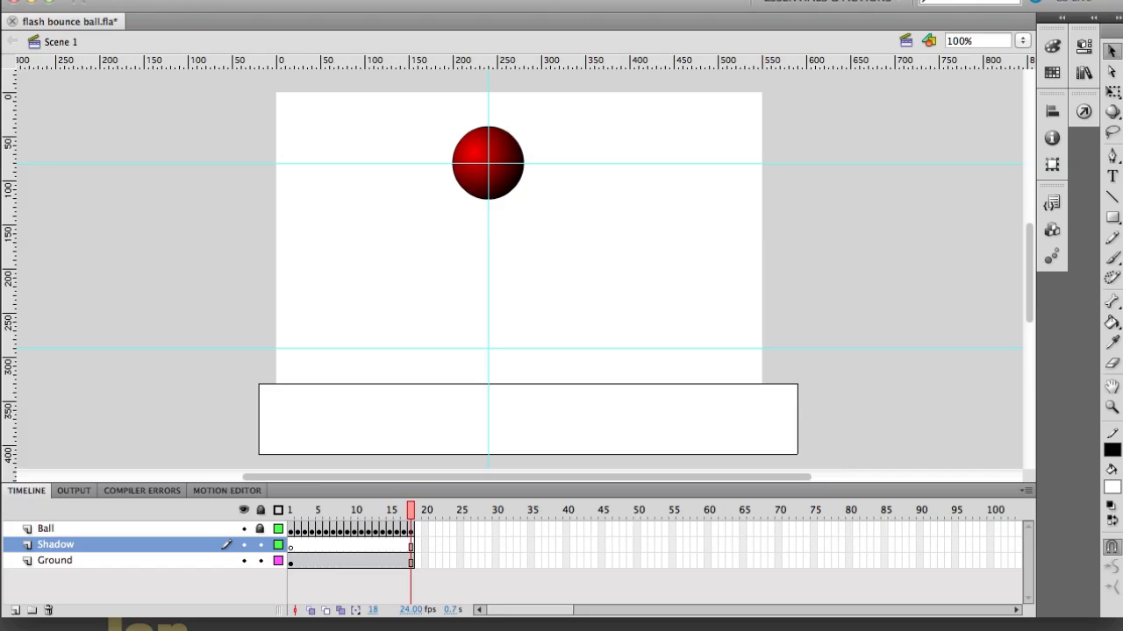
mouse_move(362, 519)
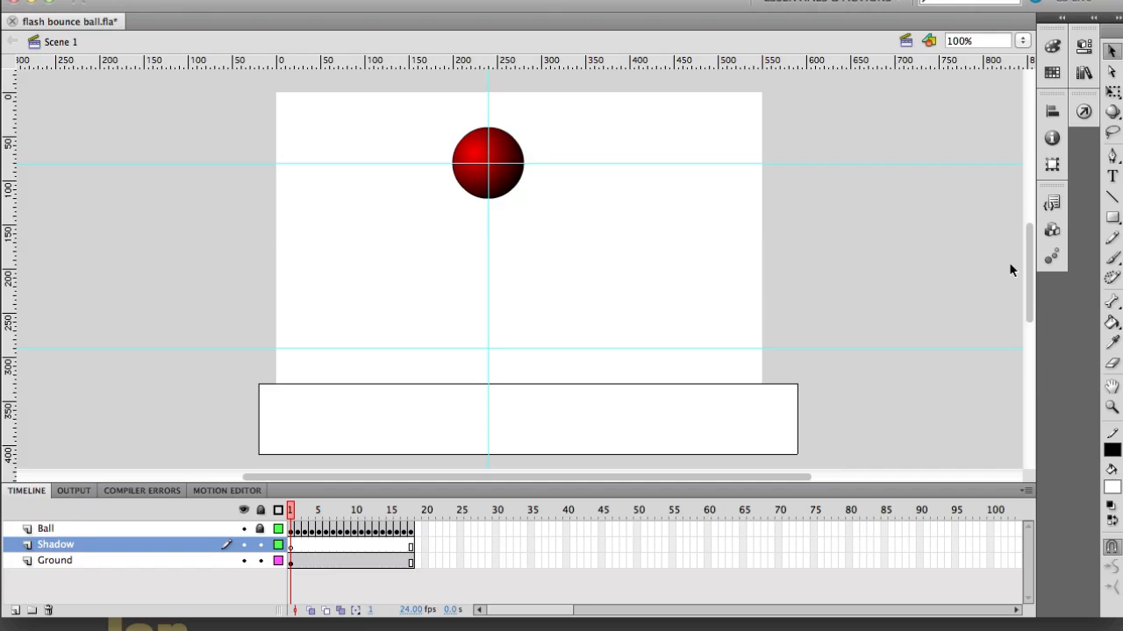
mouse_move(465, 431)
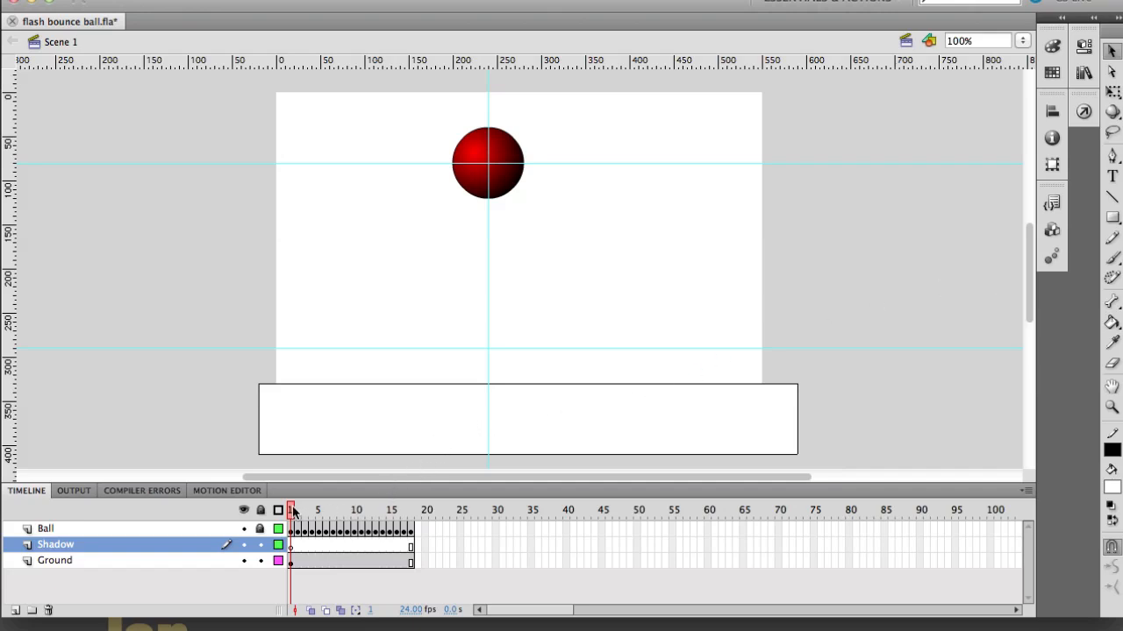
Select the Ground layer and lock it with the padlock column.
left_click(303, 510)
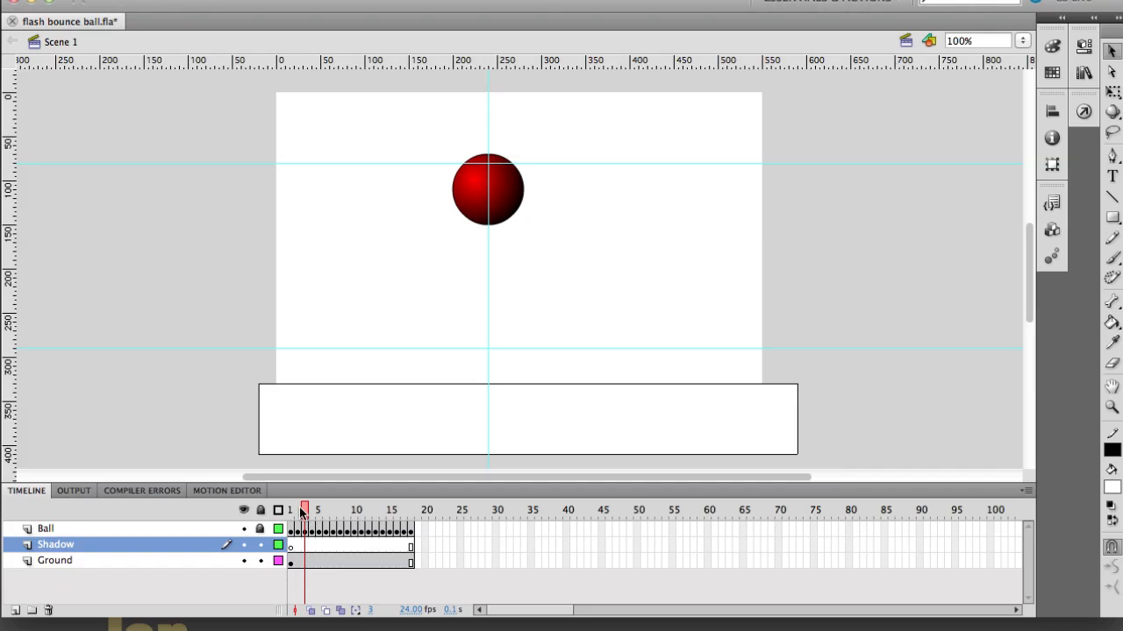
left_click(54, 559)
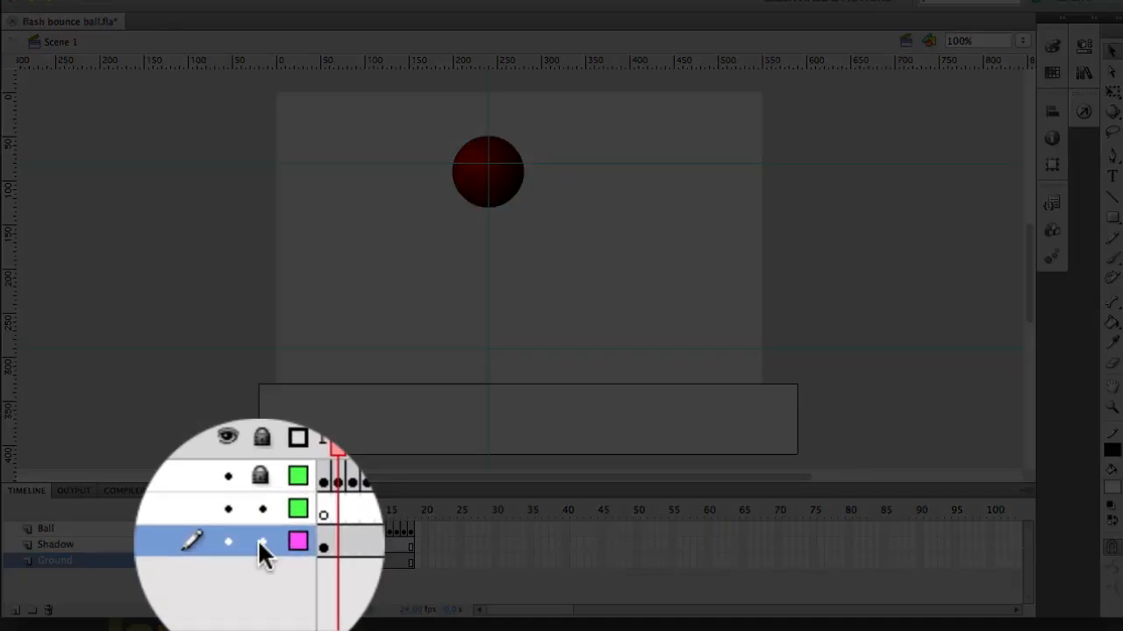
left_click(259, 561)
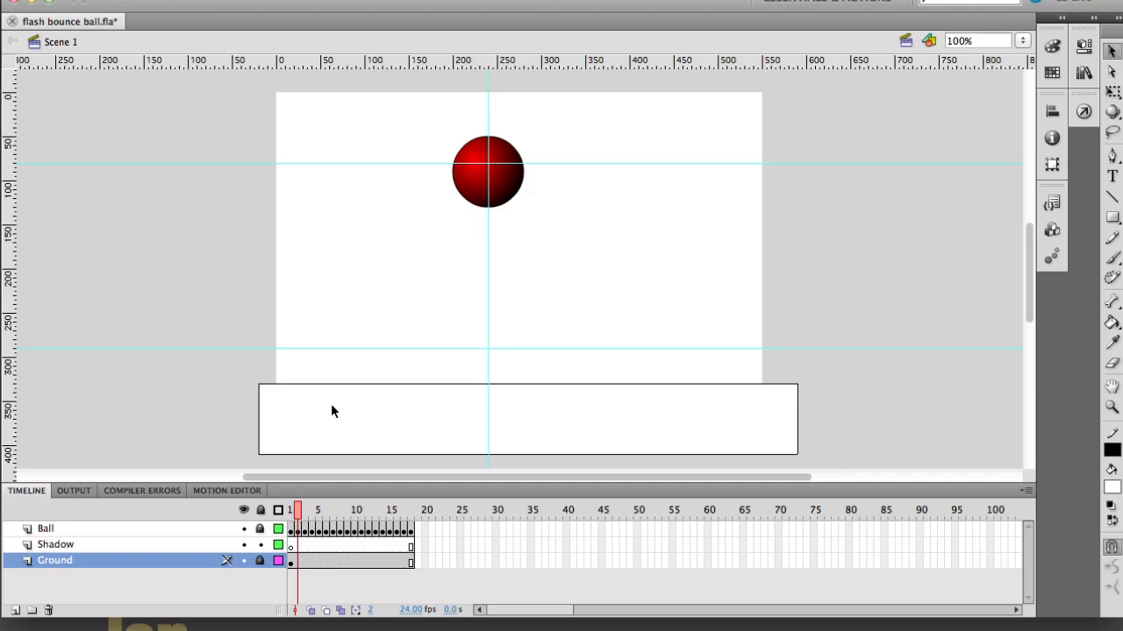
Pick the Oval Tool from the shape flyout on the Shadow layer and step to frame 2.
left_click(55, 545)
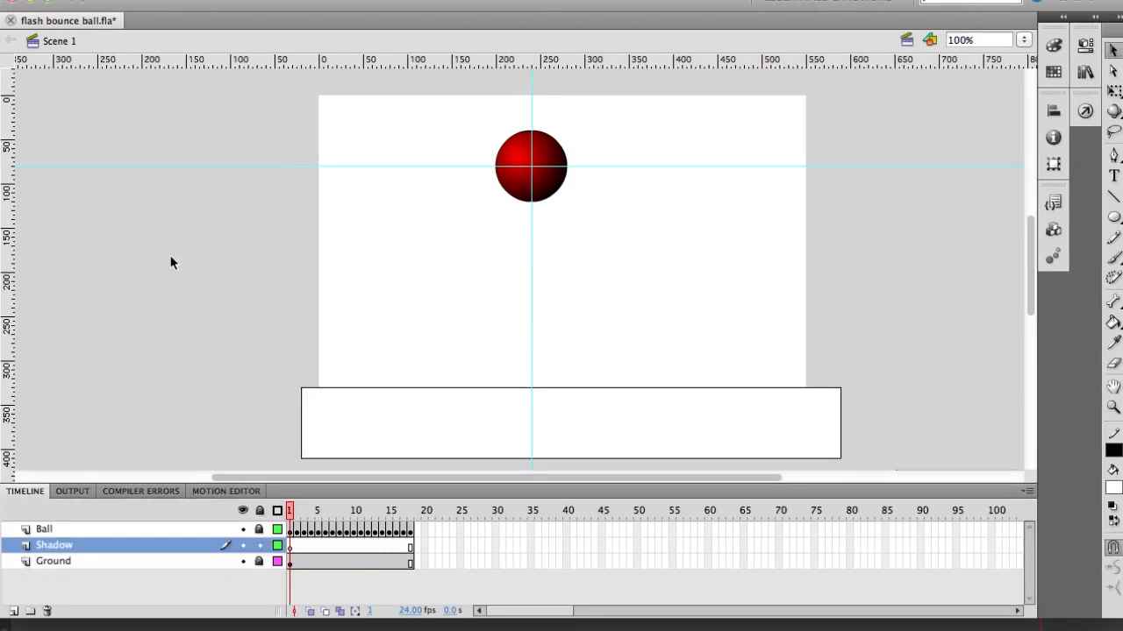
mouse_move(535, 402)
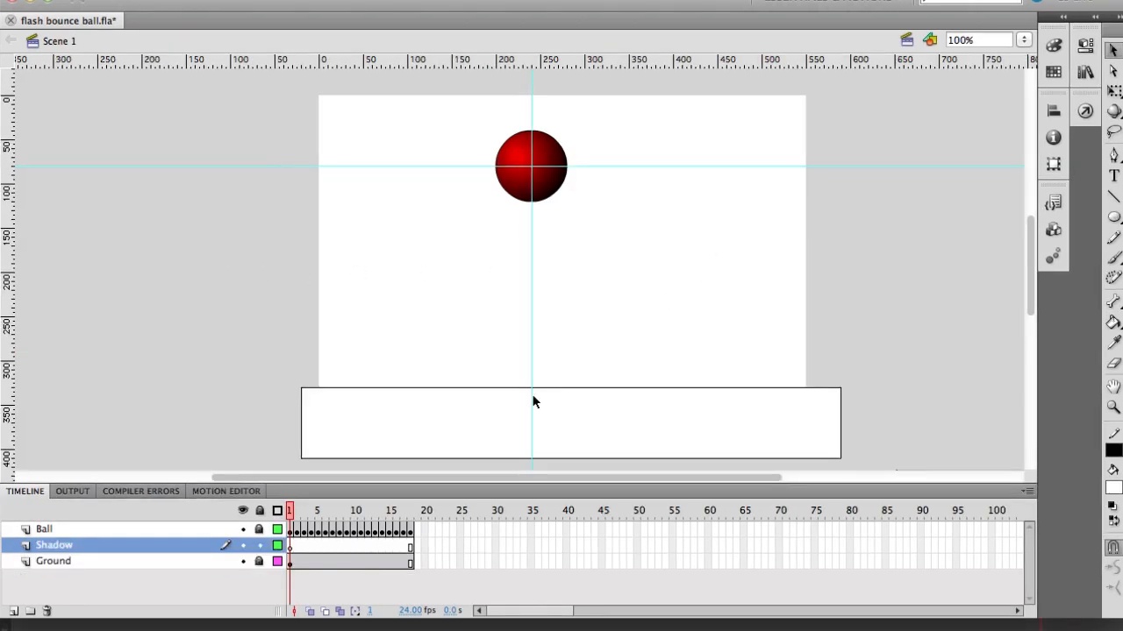
left_click(290, 548)
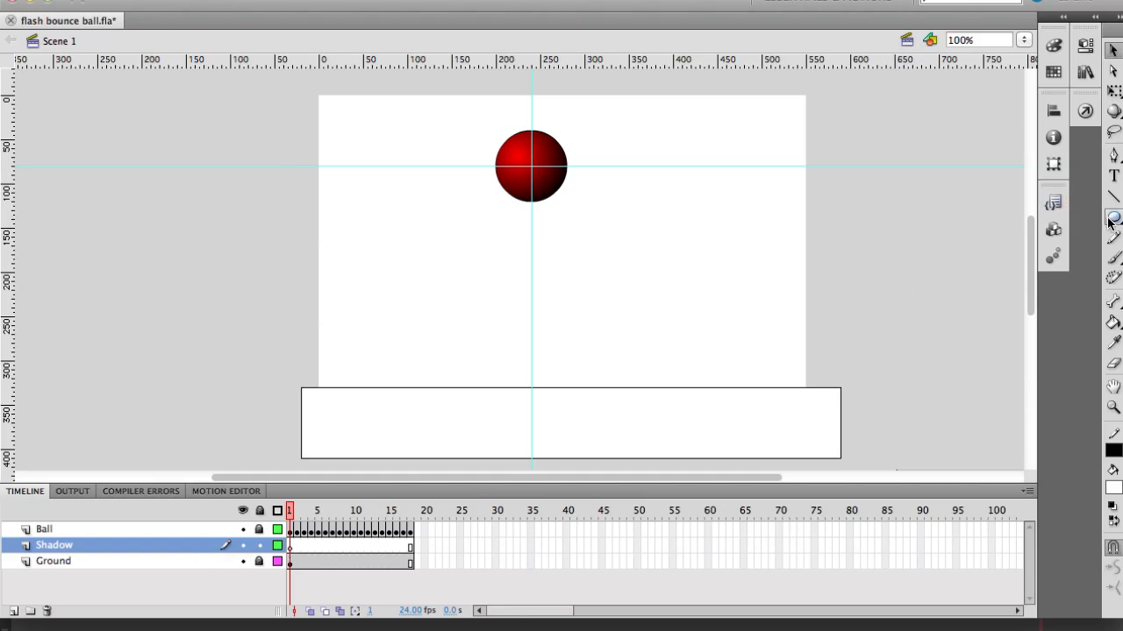
left_click(1112, 208)
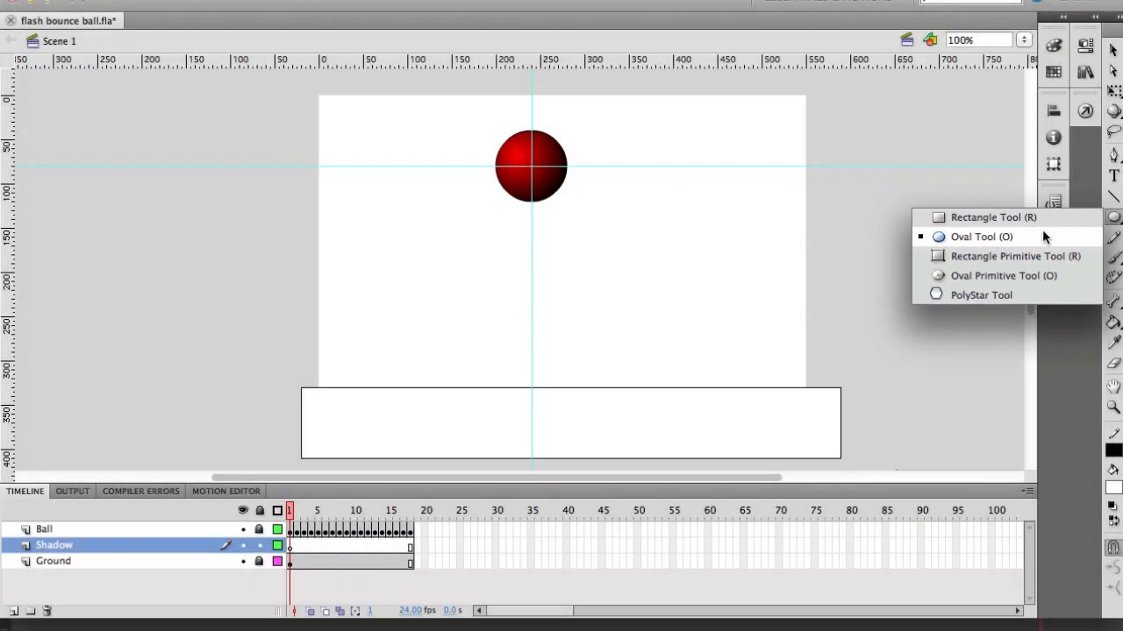
left_click(980, 236)
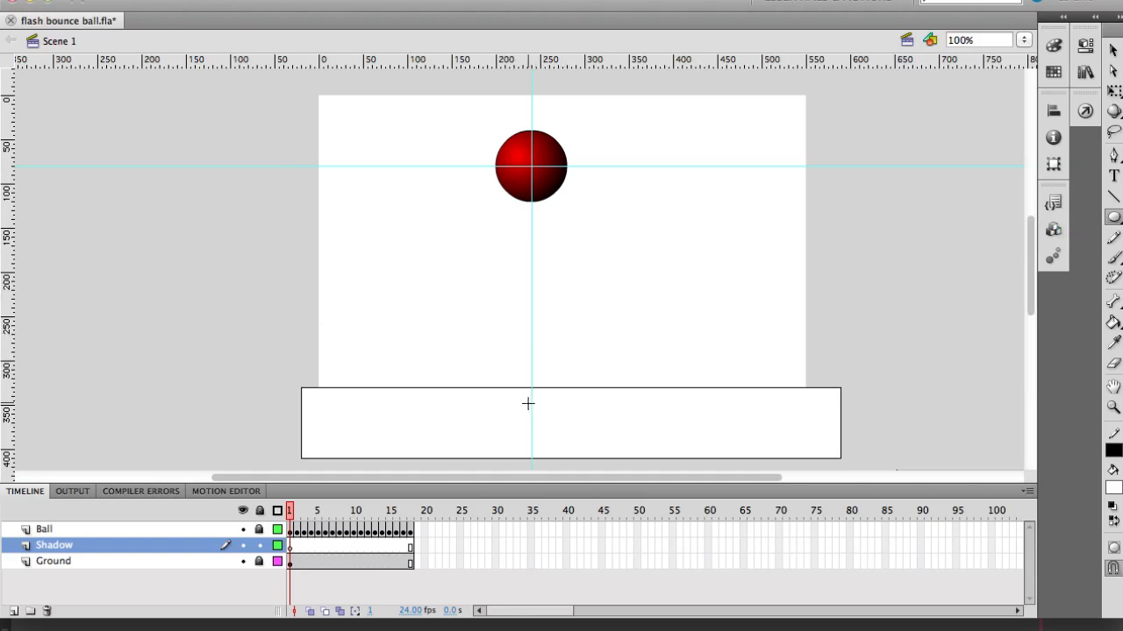
mouse_move(529, 415)
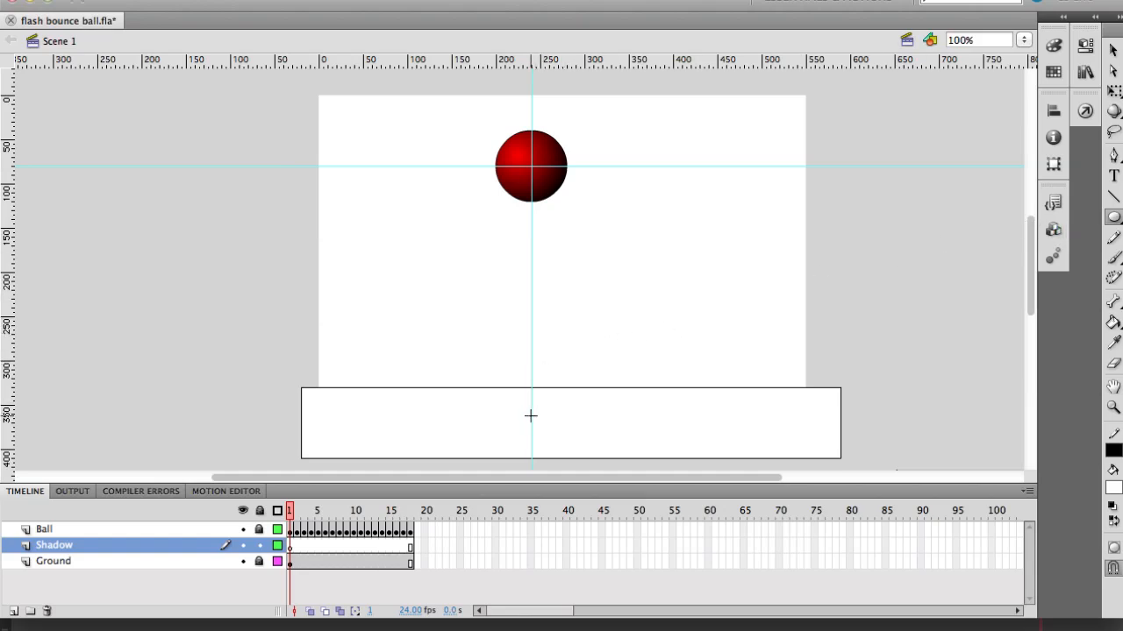
mouse_move(289, 510)
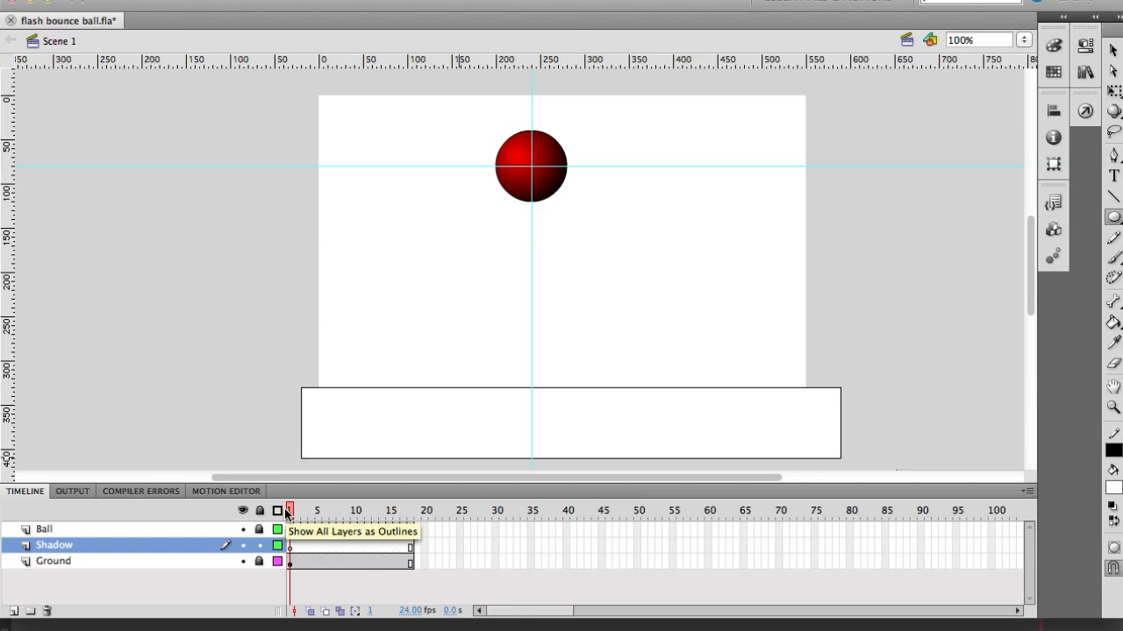
left_click(296, 511)
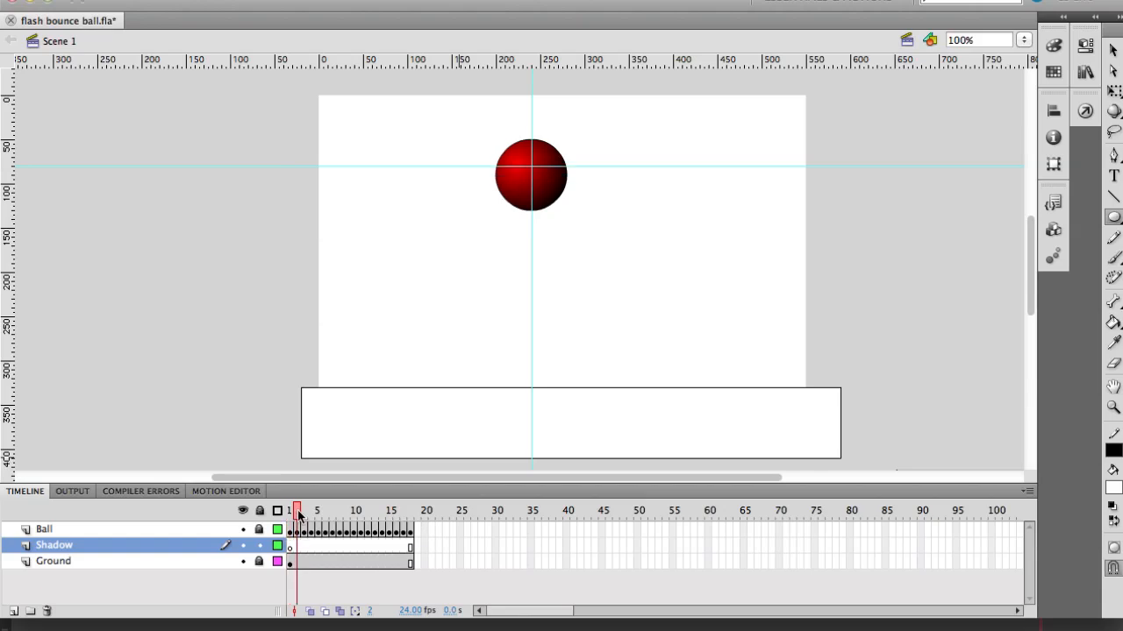
left_click(332, 510)
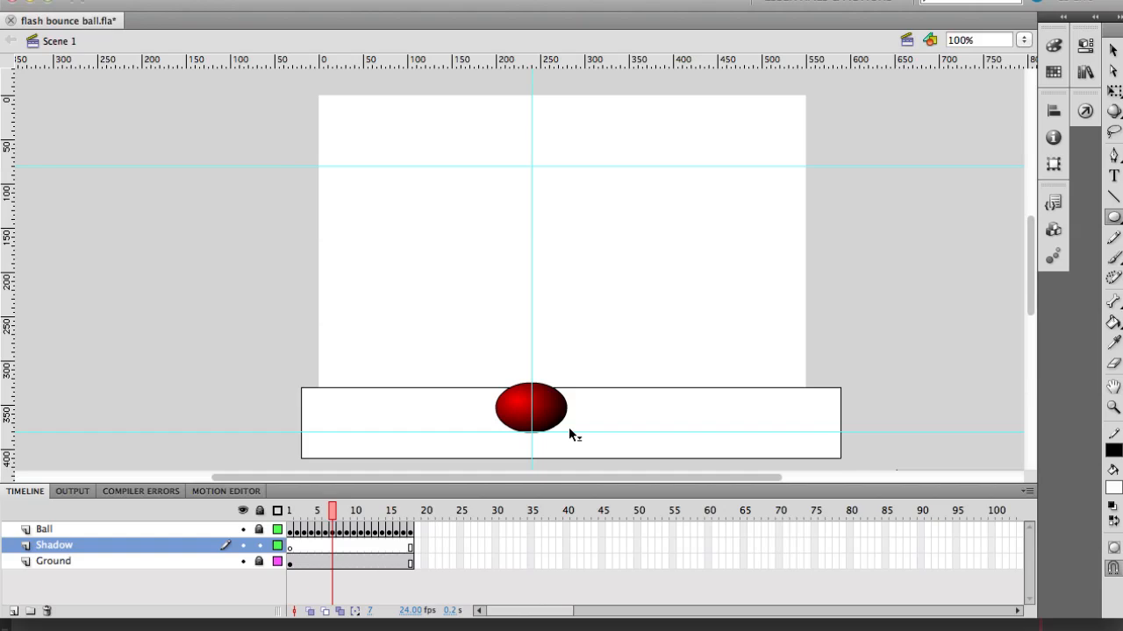
mouse_move(561, 61)
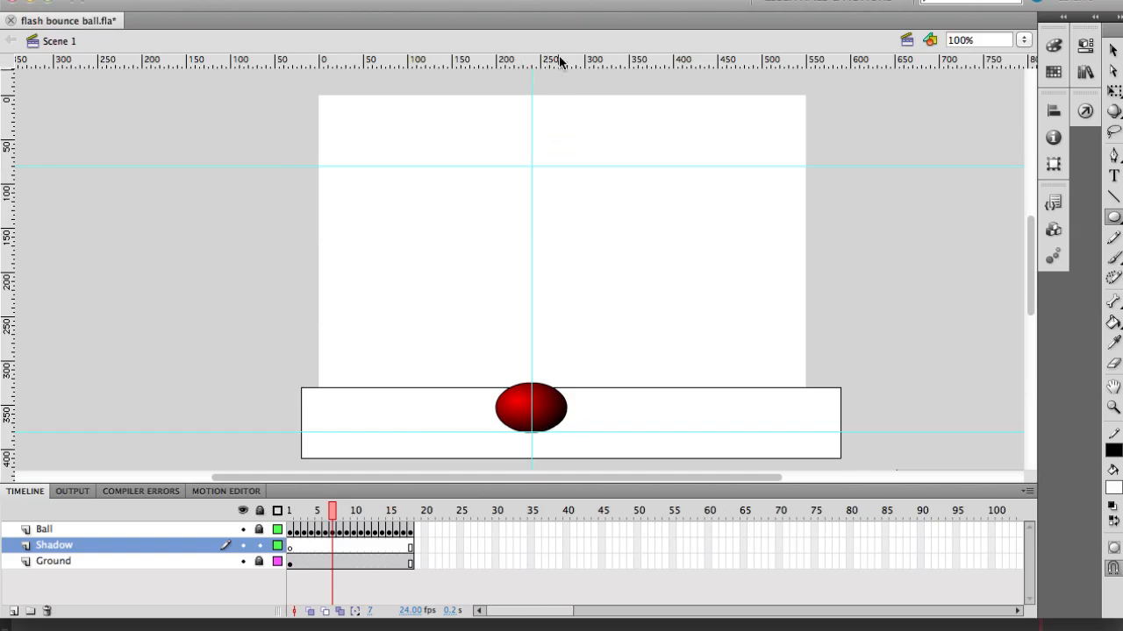
mouse_move(557, 279)
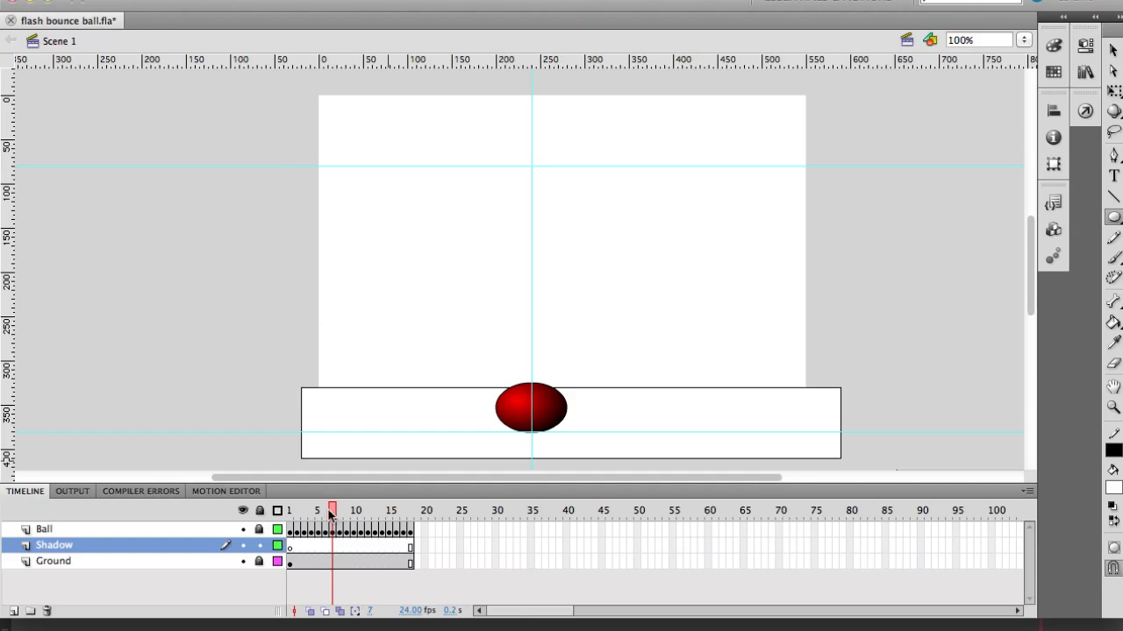
left_click(290, 511)
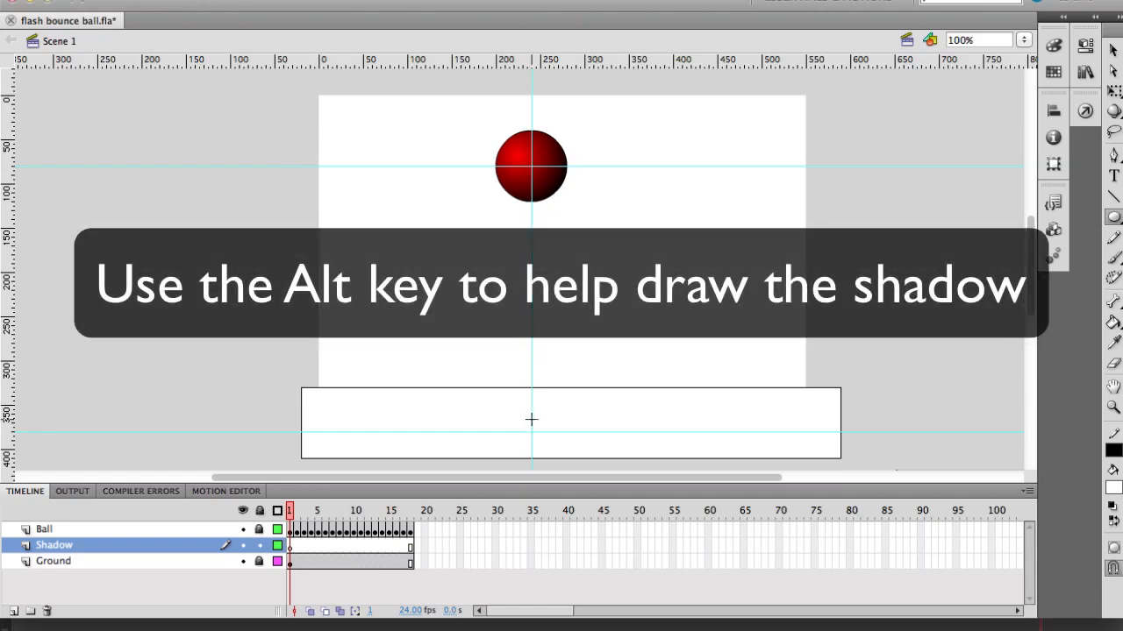
Draw a thin flat ellipse on the ground under the ball and check its outline and fill.
left_click_drag(504, 422, 557, 422)
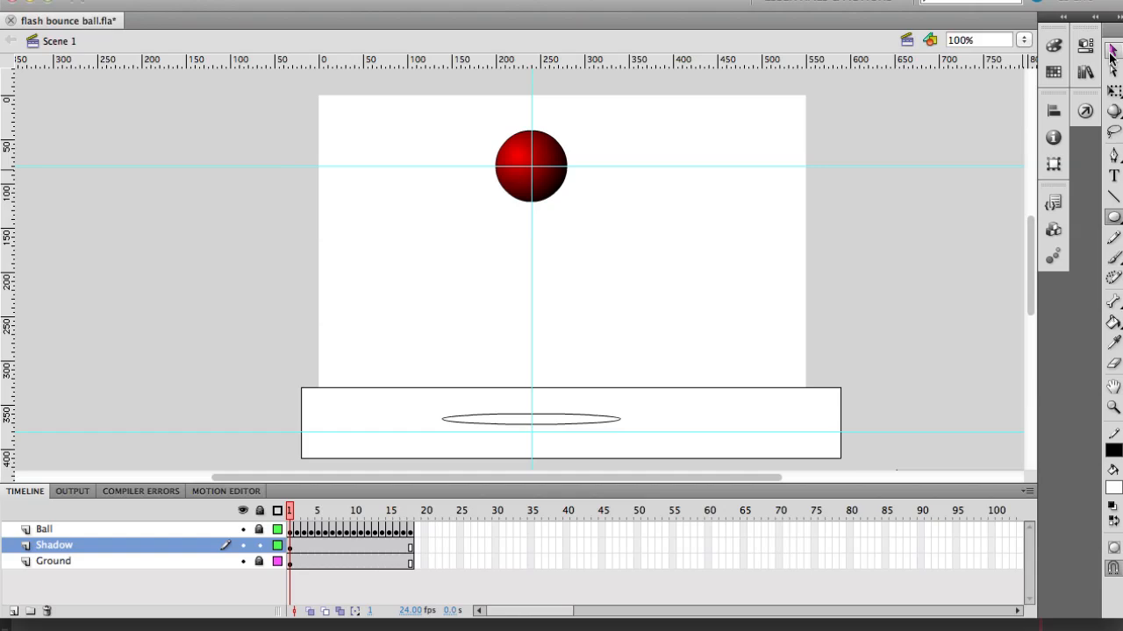
mouse_move(798, 323)
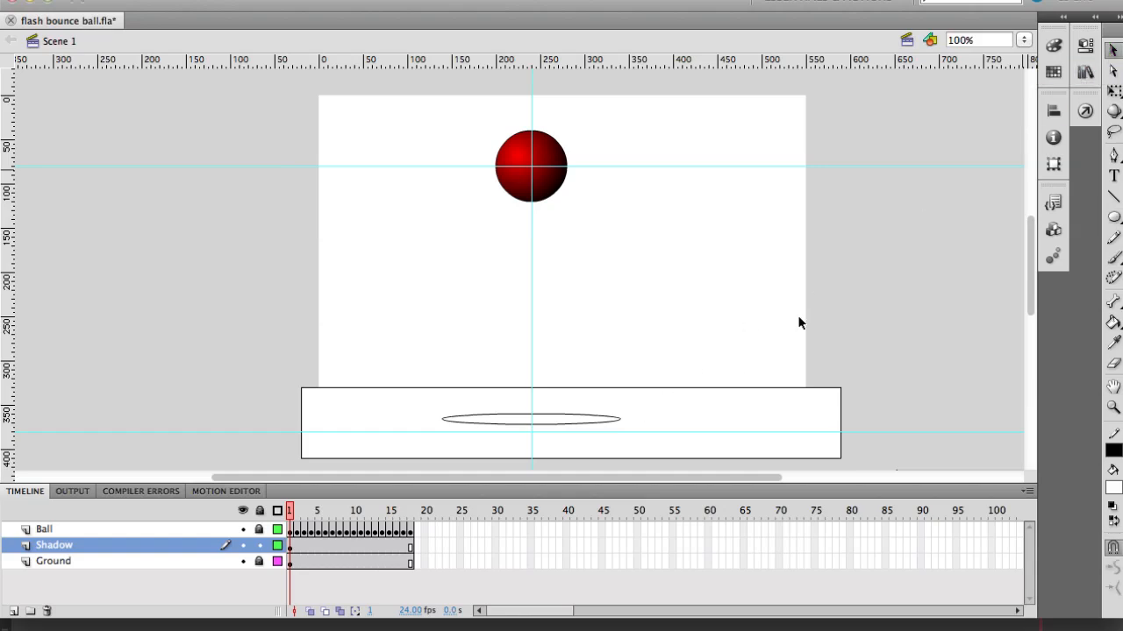
left_click(531, 419)
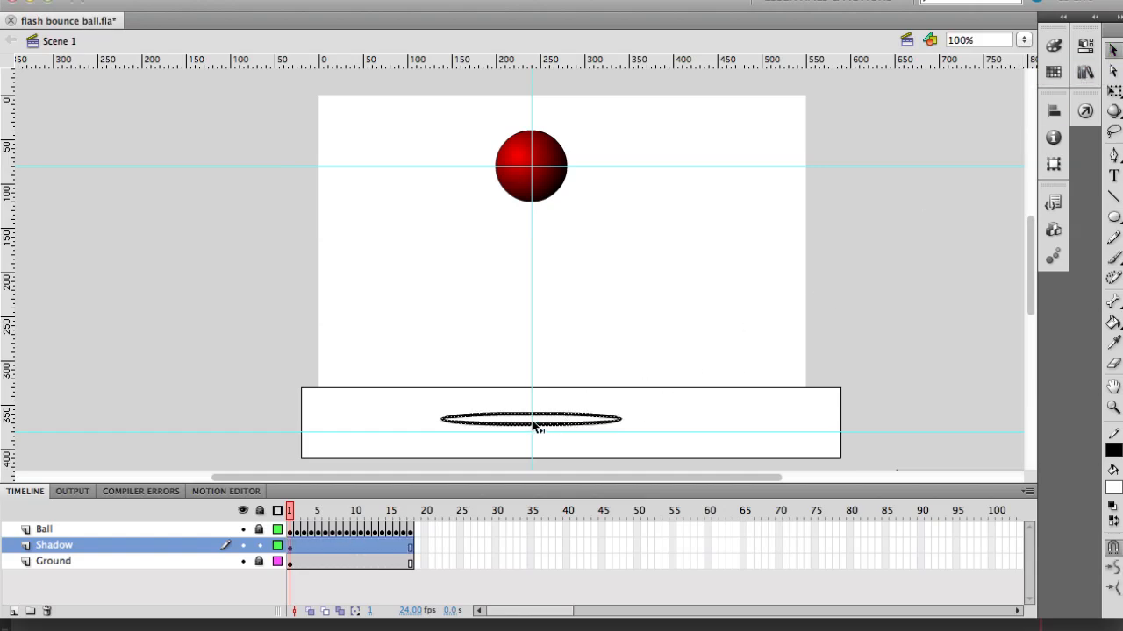
left_click(531, 419)
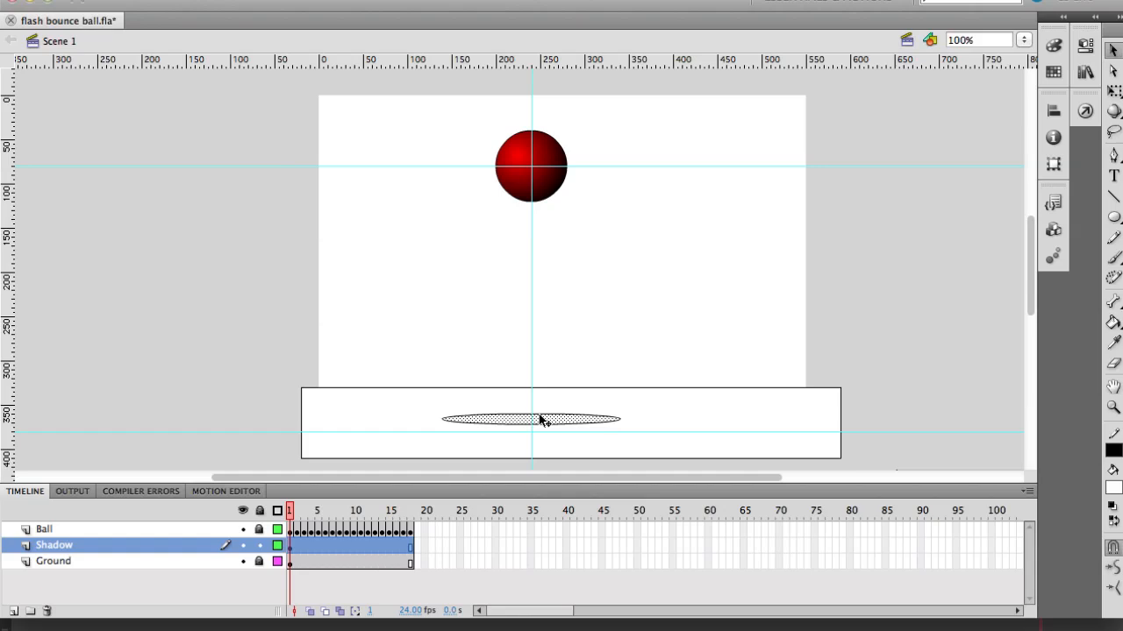
left_click(856, 326)
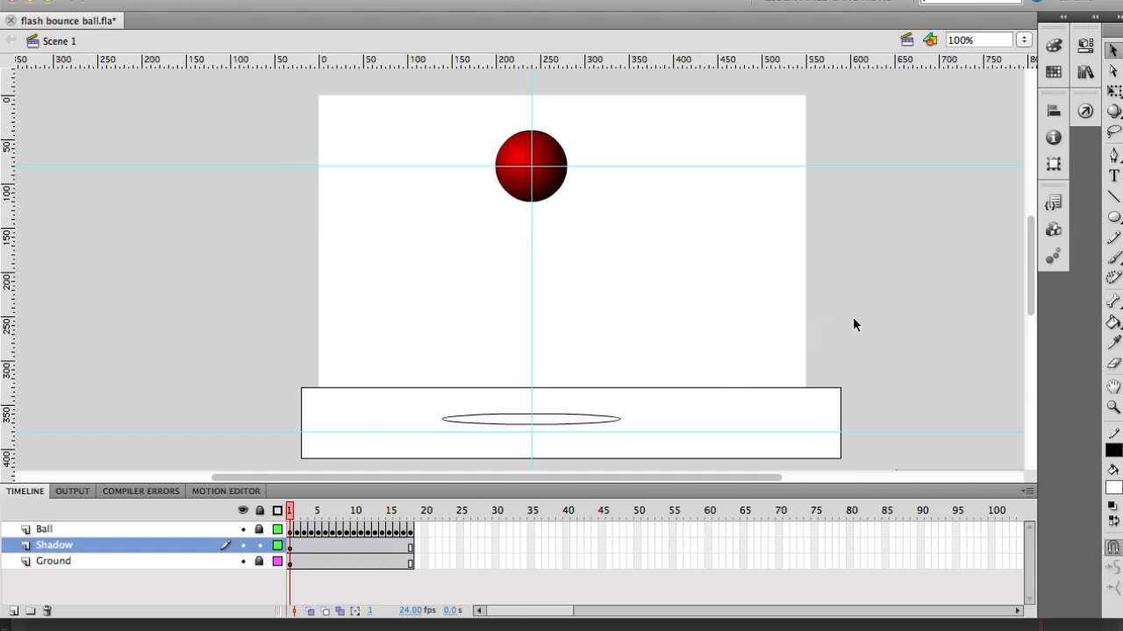
mouse_move(1115, 320)
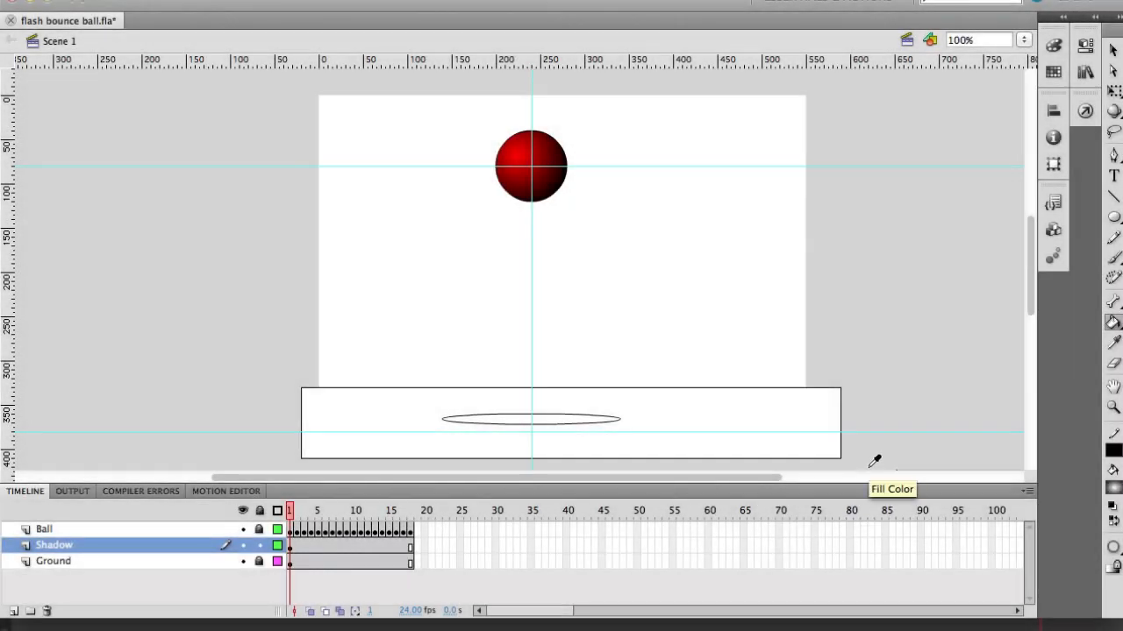
mouse_move(934, 339)
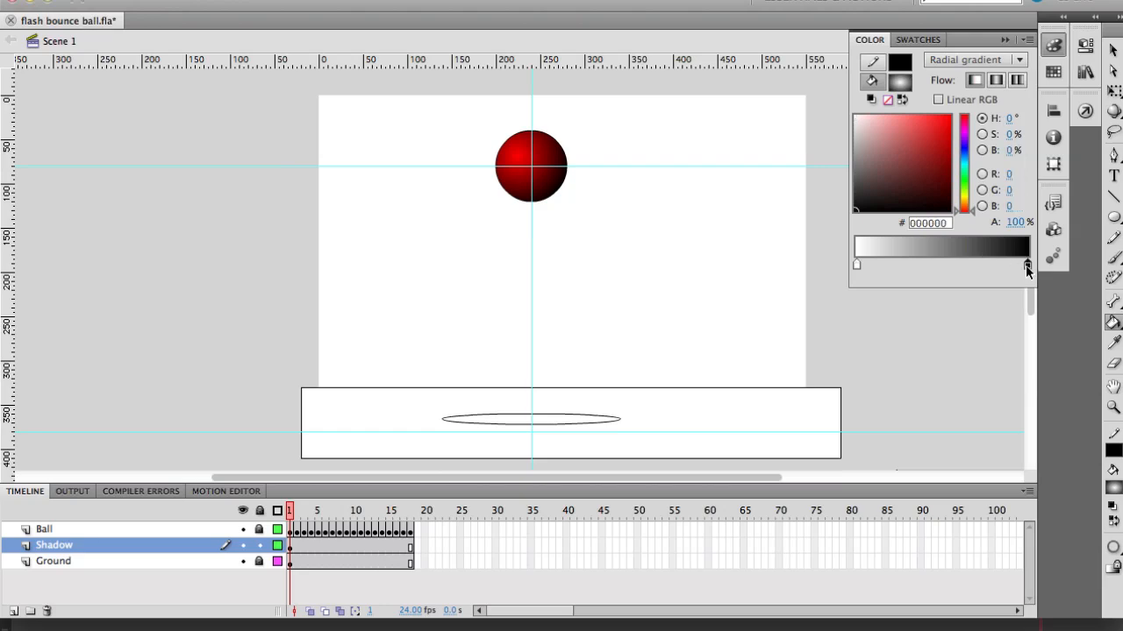
Swap the radial gradient stops so black sits at the centre and white at the edge.
left_click_drag(1026, 265, 922, 265)
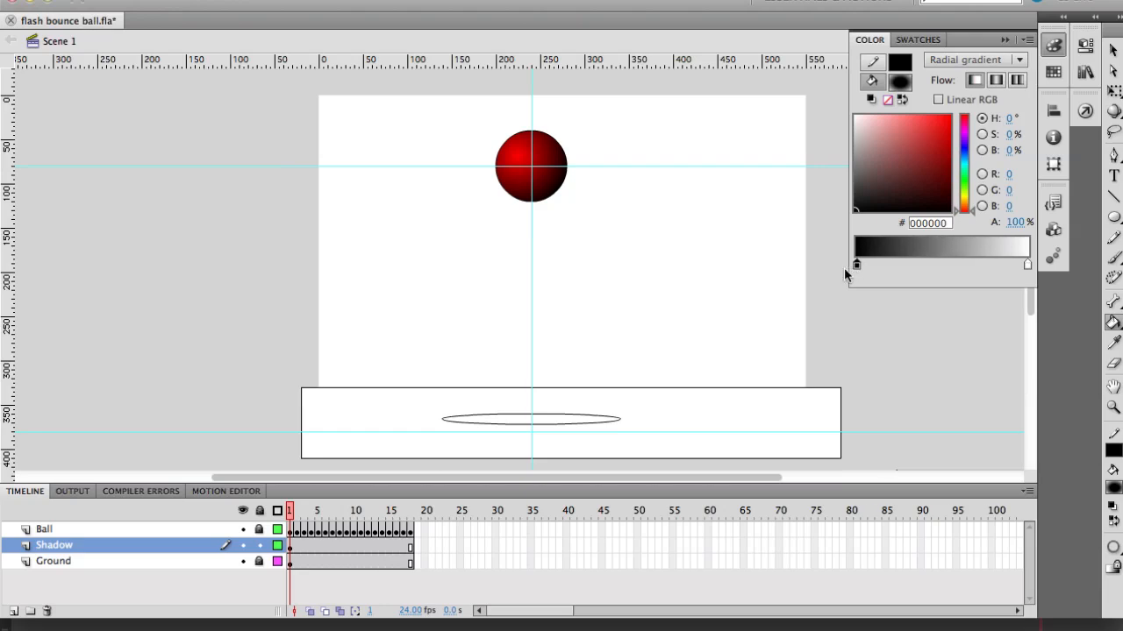
mouse_move(972, 352)
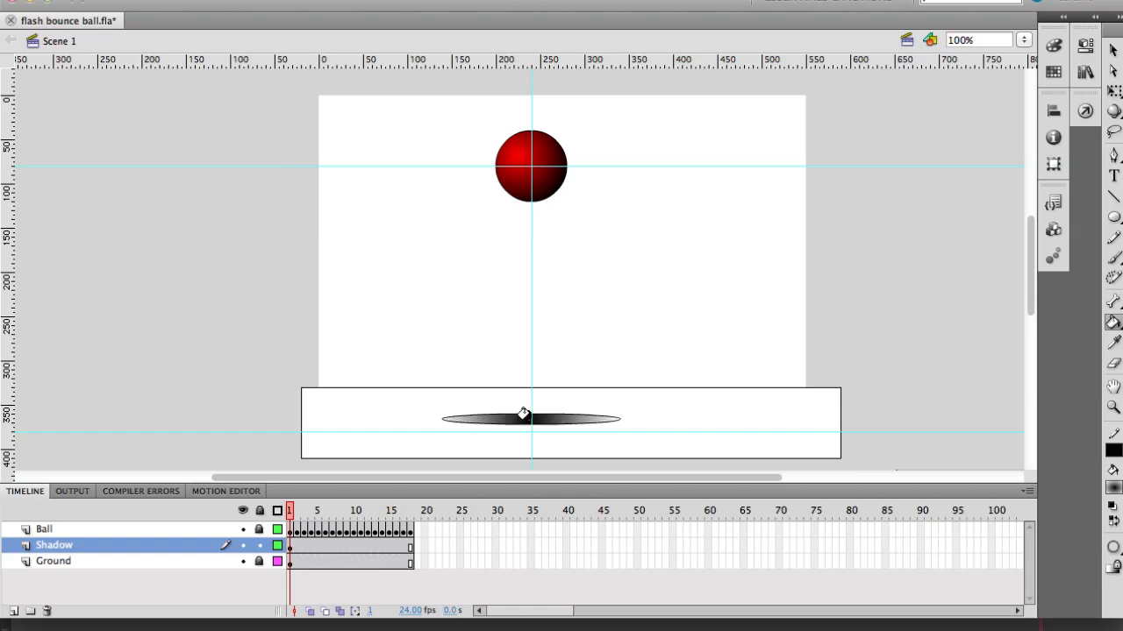
mouse_move(619, 407)
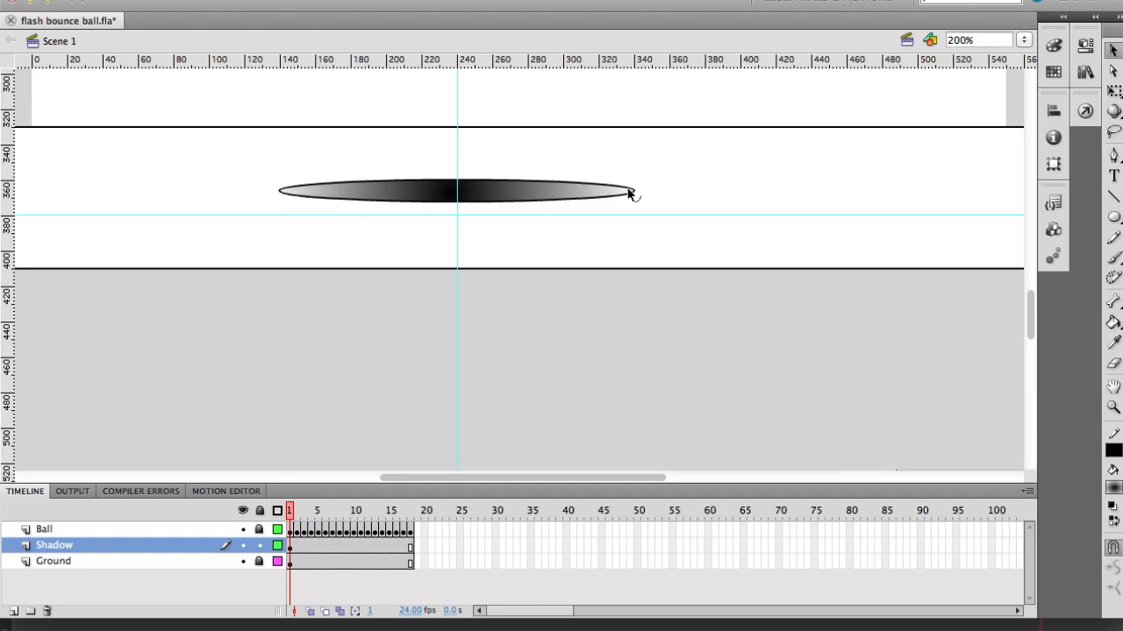
Select the shadow's outline to remove it, then select the gradient-filled shadow.
left_click(456, 191)
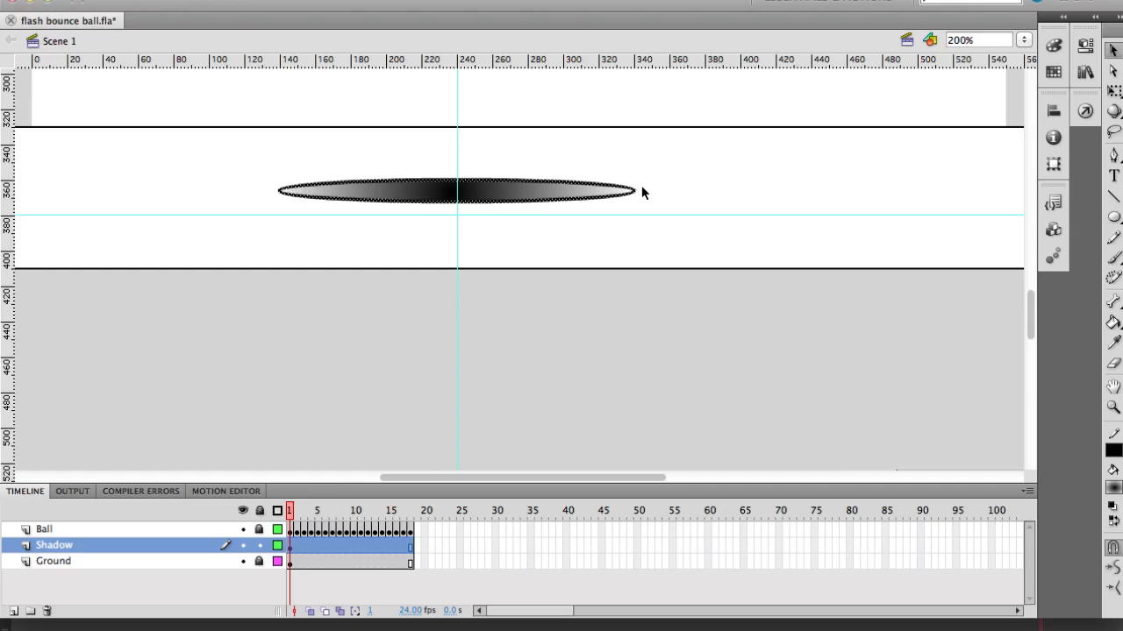
left_click(678, 193)
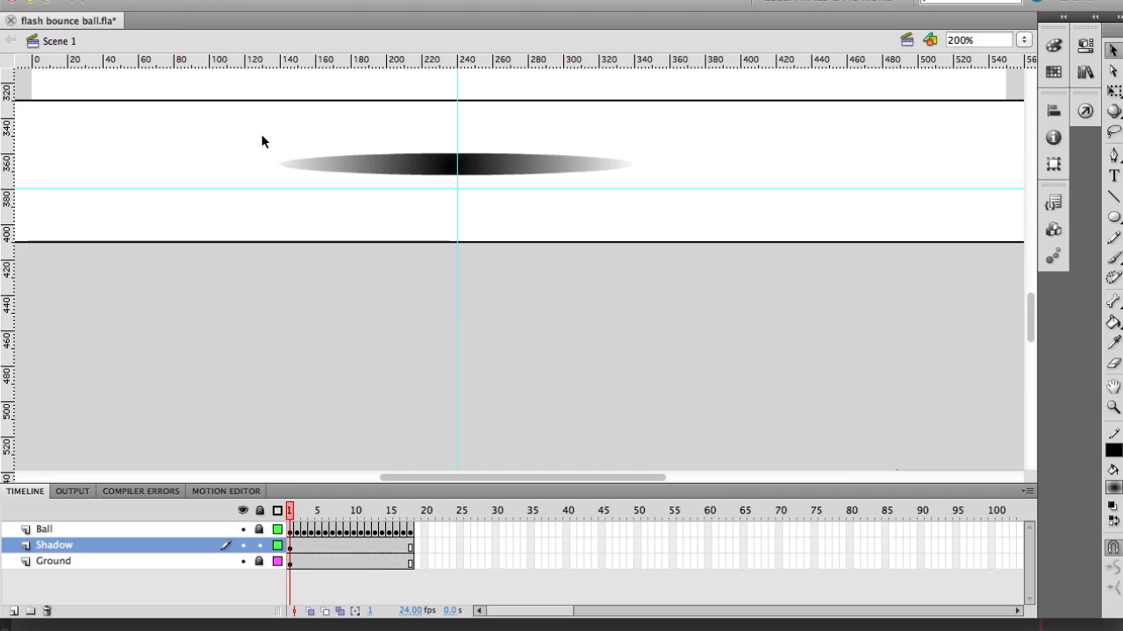
left_click(456, 163)
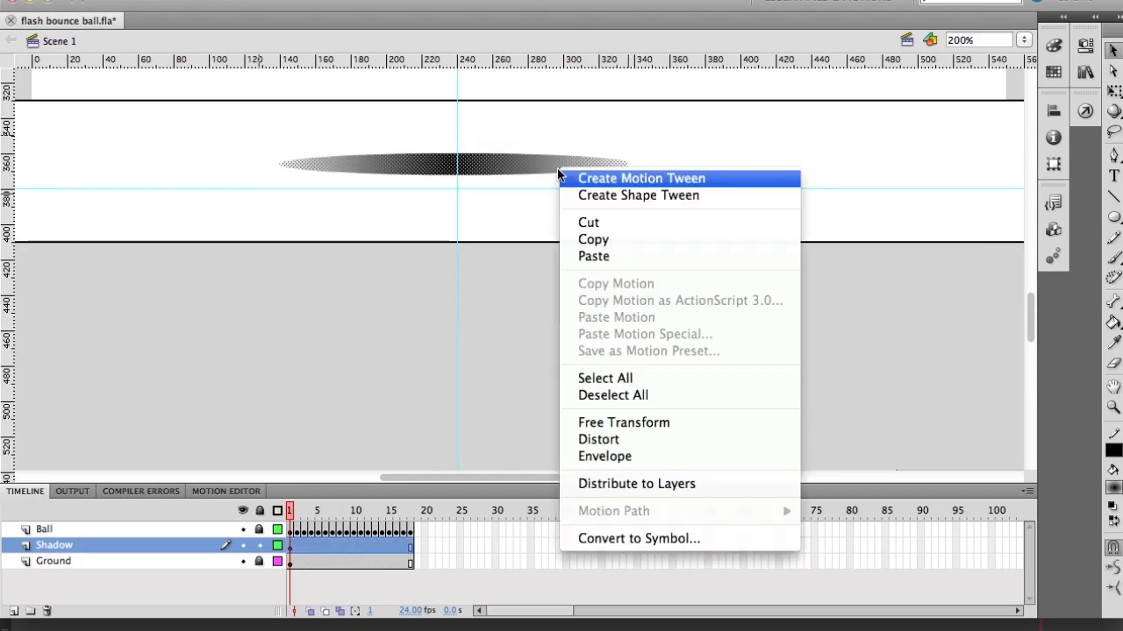
mouse_move(688, 538)
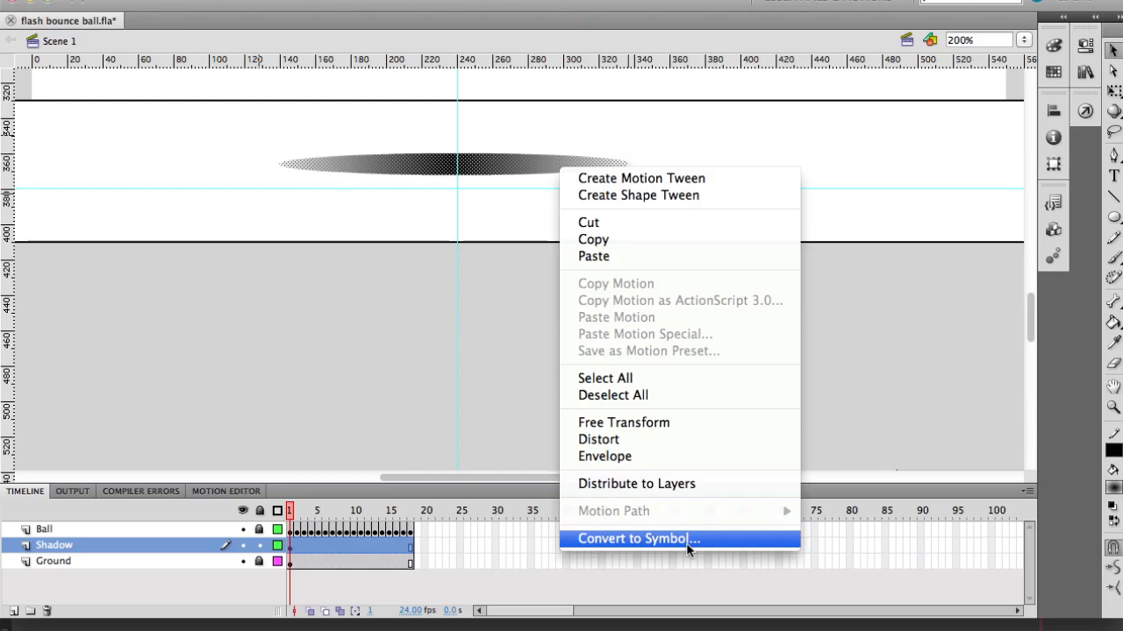
Convert the shadow into a movie clip symbol named 'Shadow' and select it on stage.
left_click(632, 539)
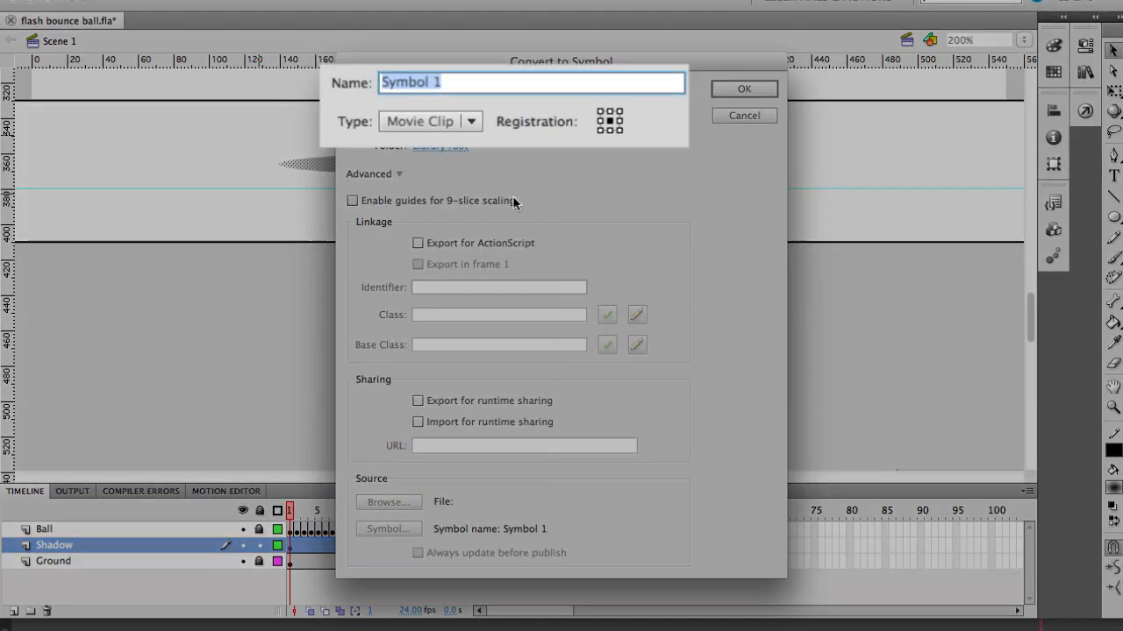
type("Shadow")
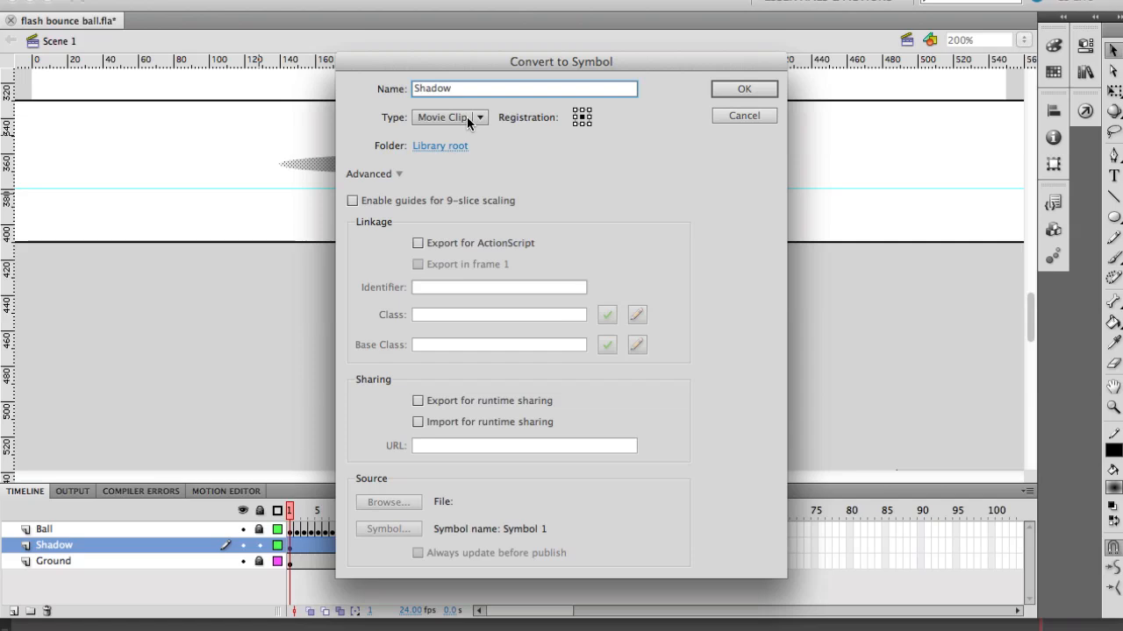
left_click(449, 117)
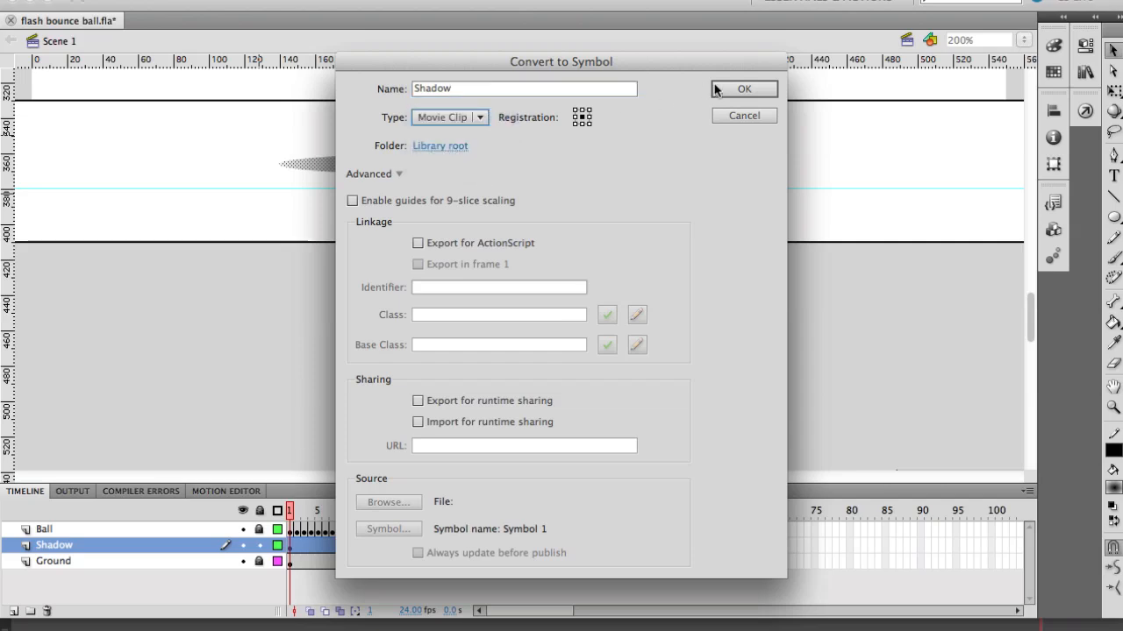
left_click(744, 88)
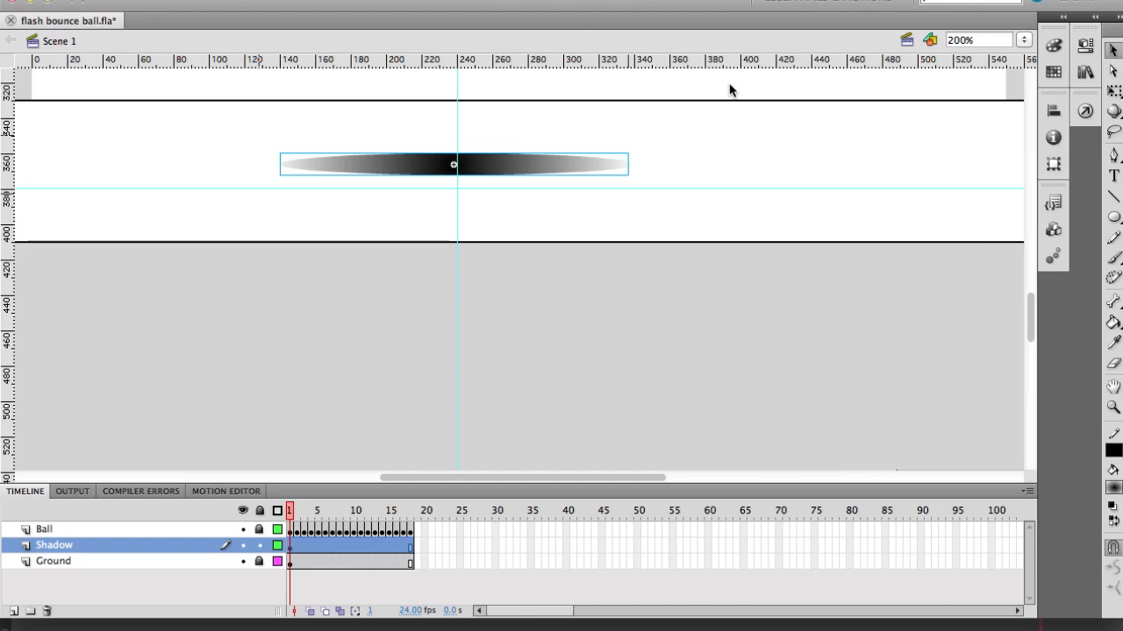
mouse_move(558, 171)
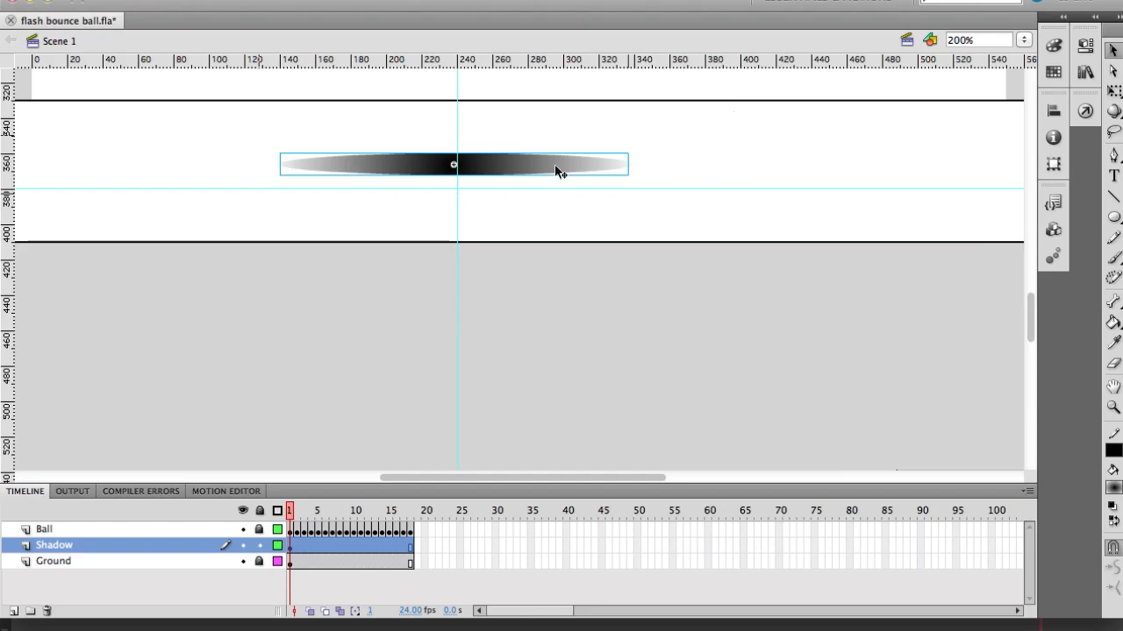
left_click(977, 39)
type("100")
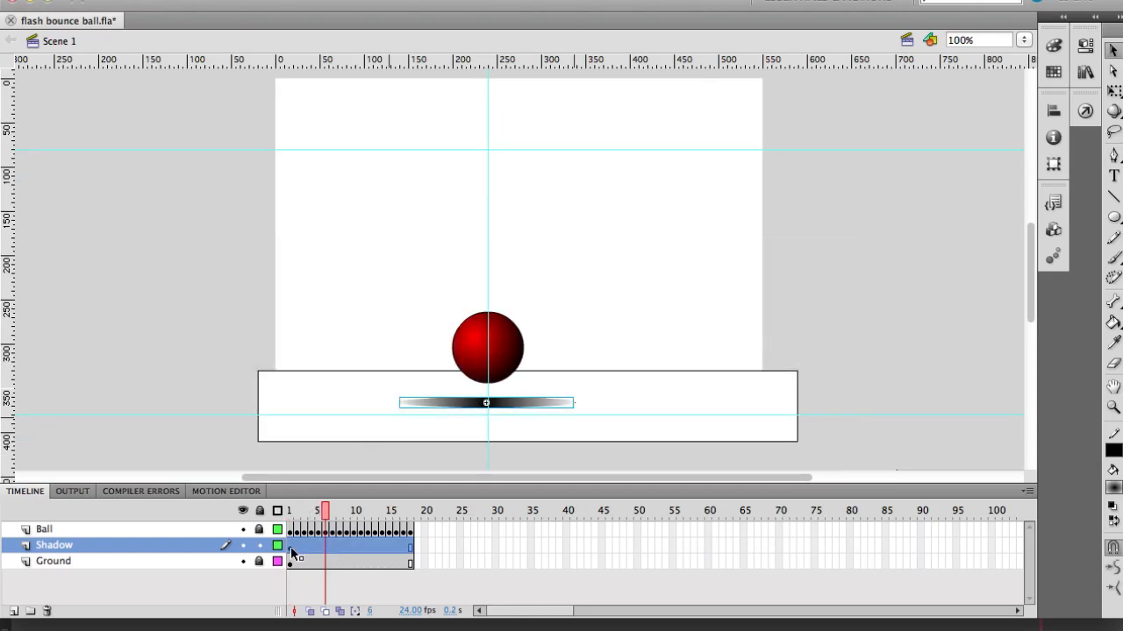
Step through the Shadow layer's early and last frames to compare the shadow with the falling ball.
left_click(289, 510)
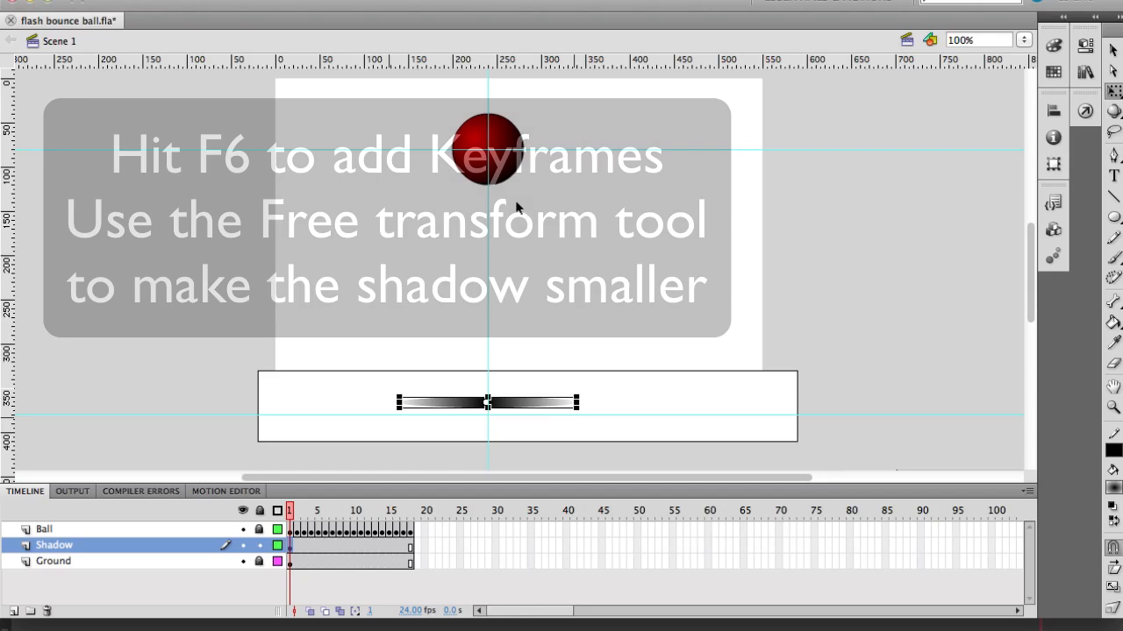
left_click(296, 510)
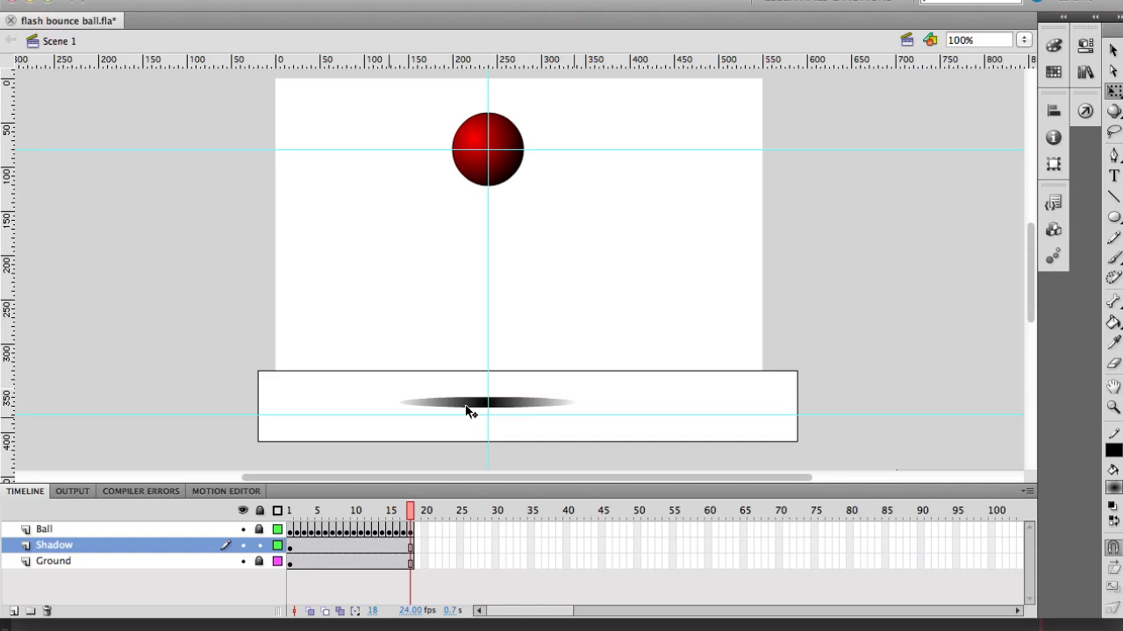
left_click(381, 510)
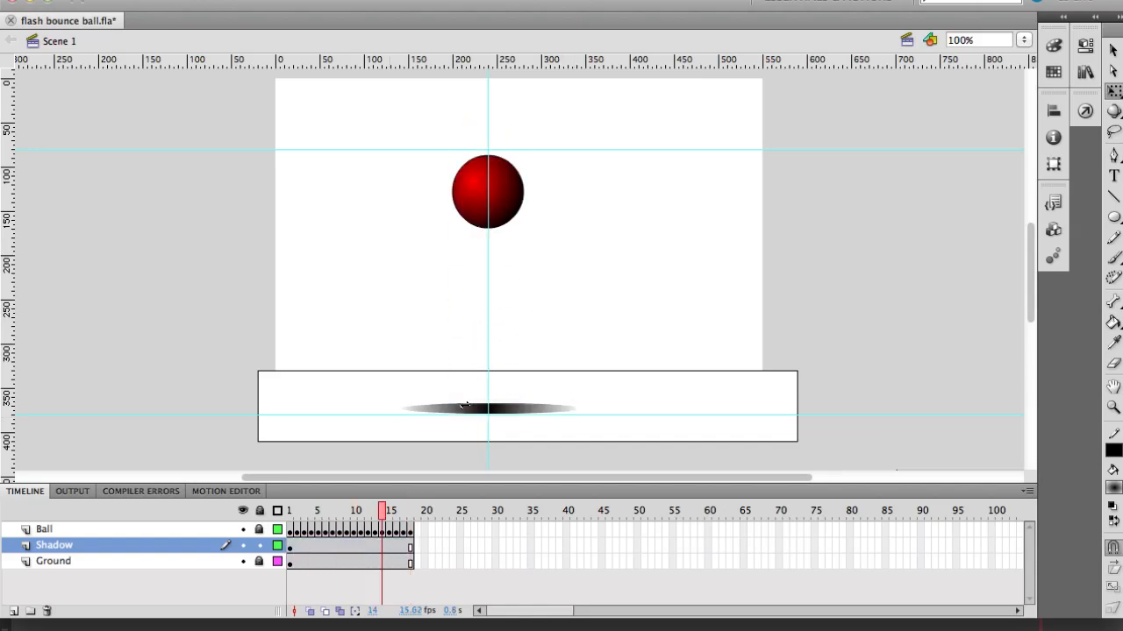
left_click(410, 510)
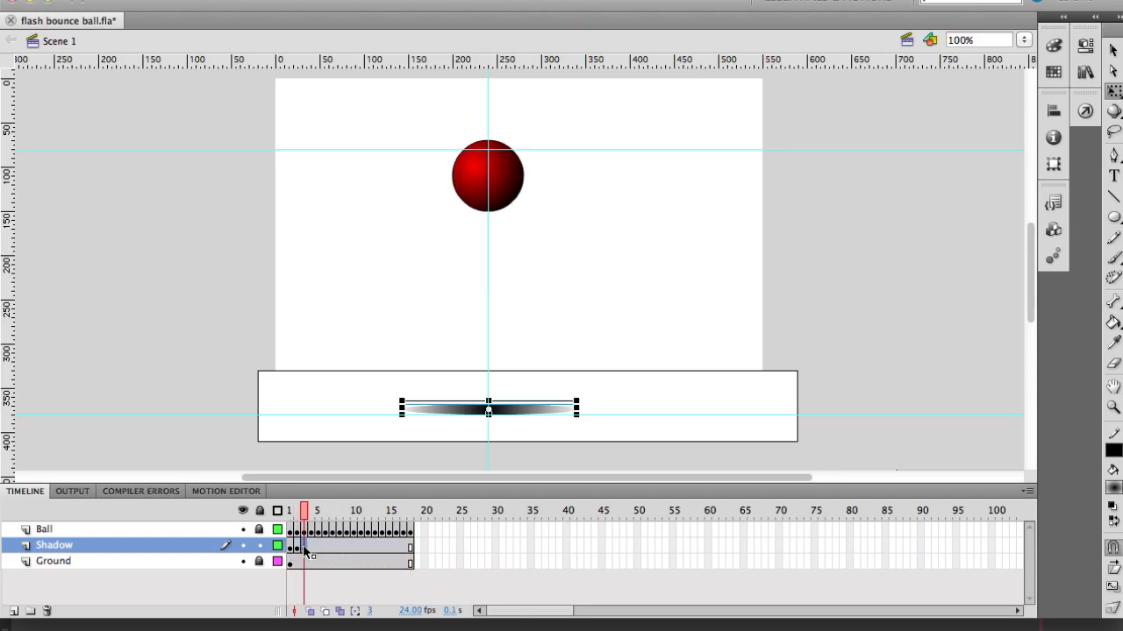
Resize the shadow on frames 3 through 12, narrowing it as the ball drops, then recheck frame 9.
left_click(311, 509)
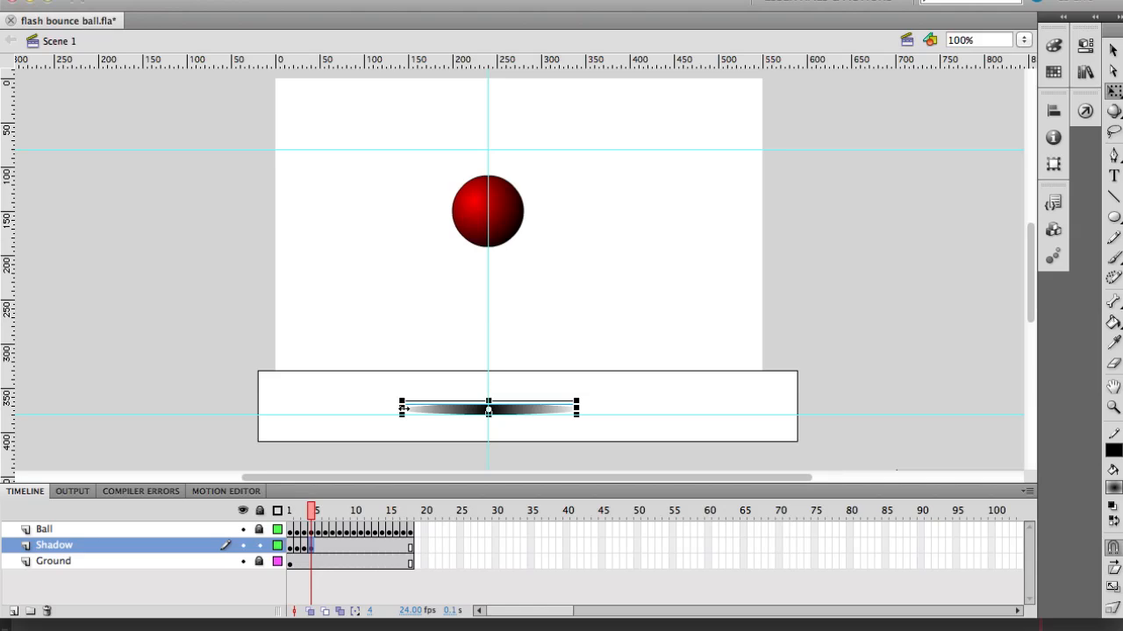
left_click(317, 511)
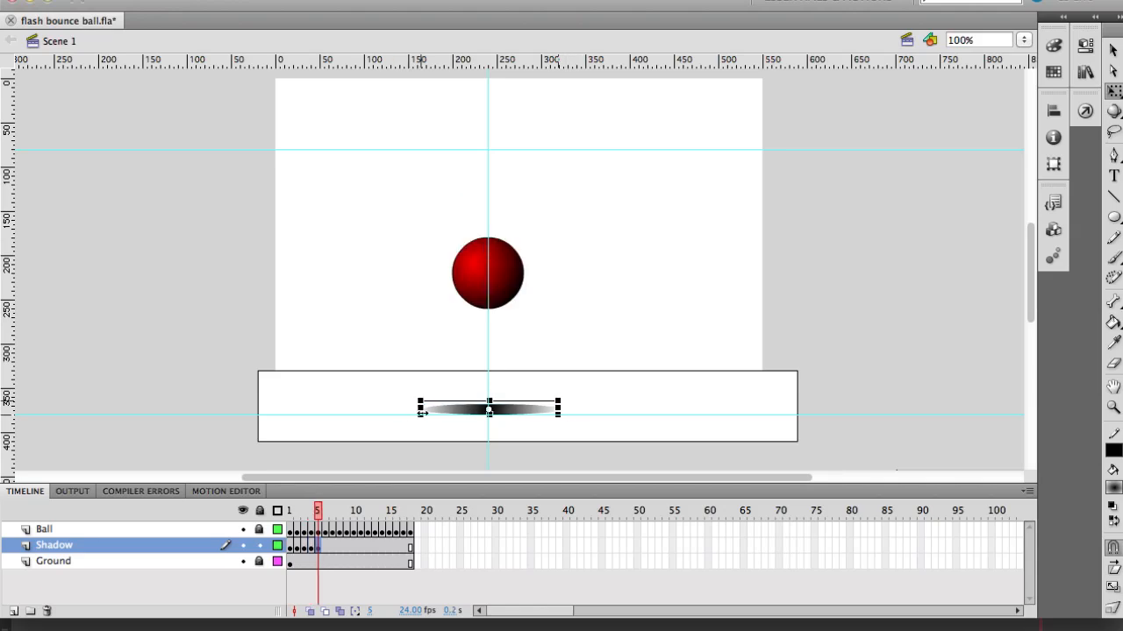
left_click(334, 510)
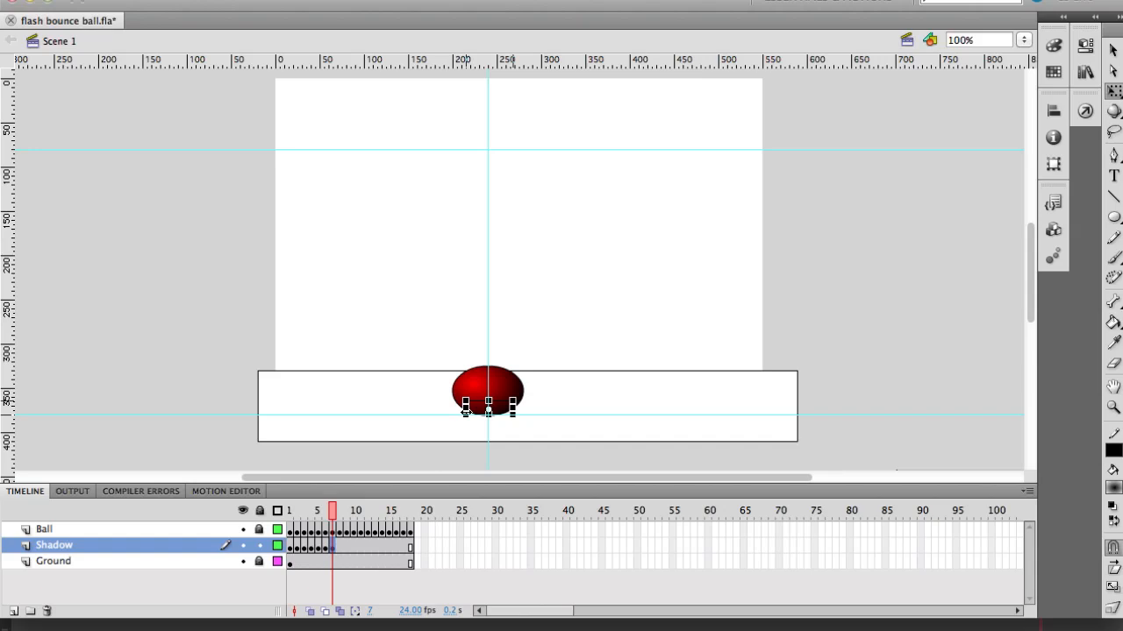
left_click(358, 511)
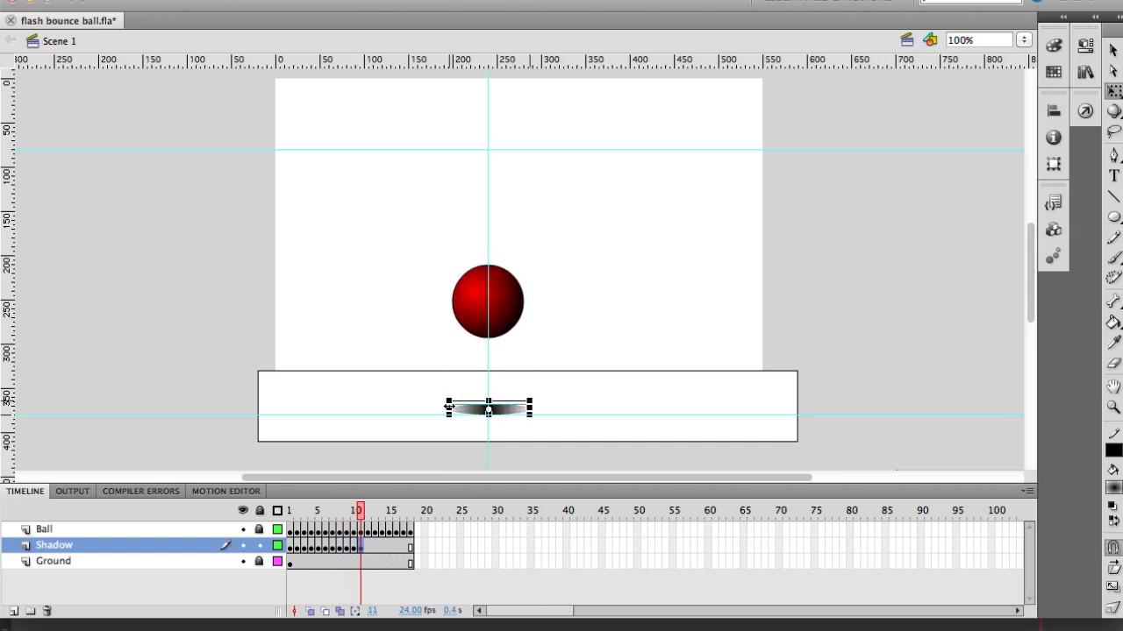
left_click(366, 510)
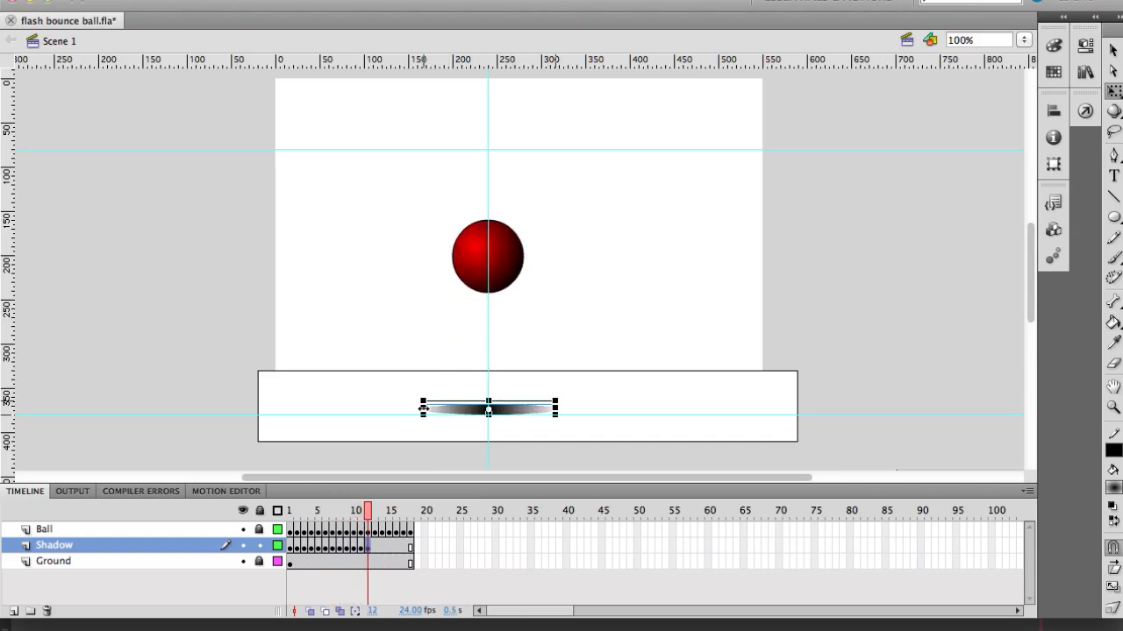
left_click(374, 511)
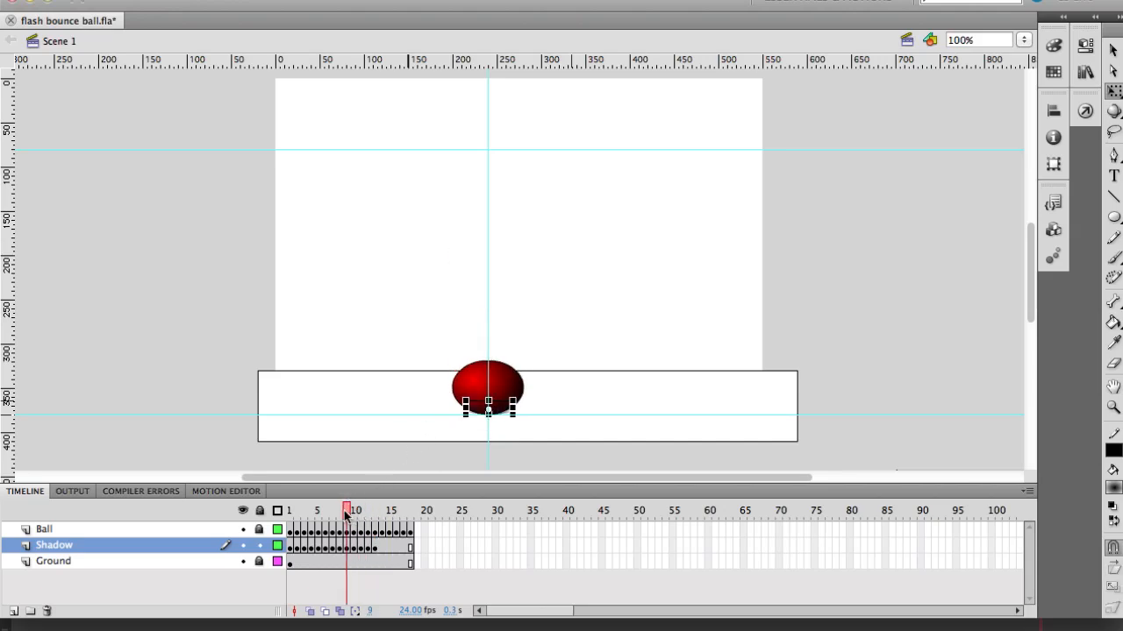
left_click(289, 511)
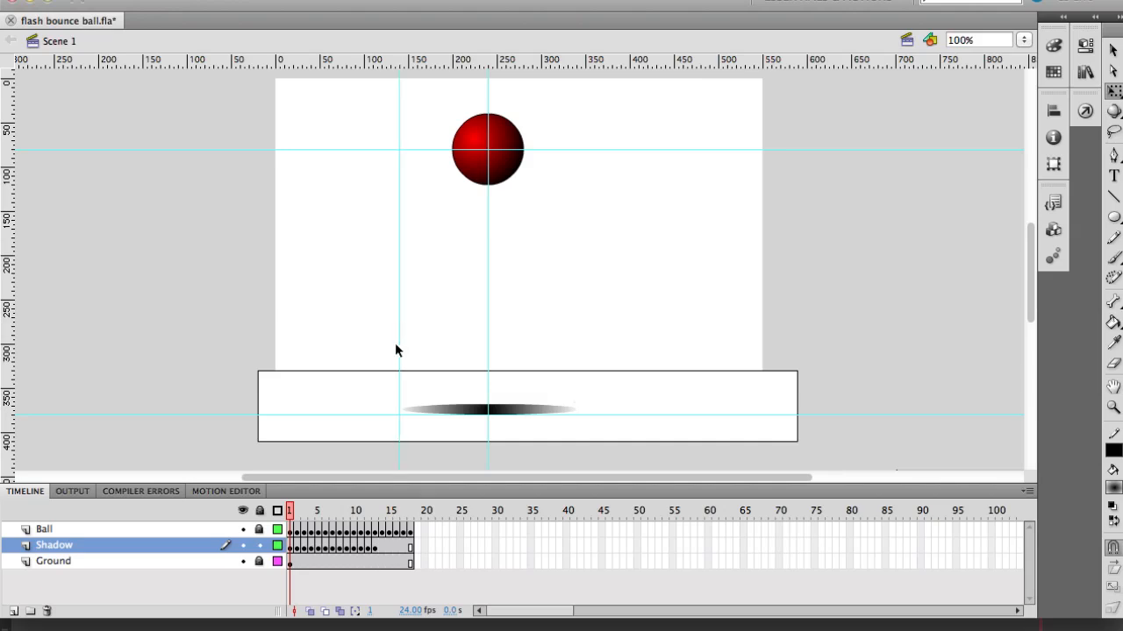
mouse_move(406, 339)
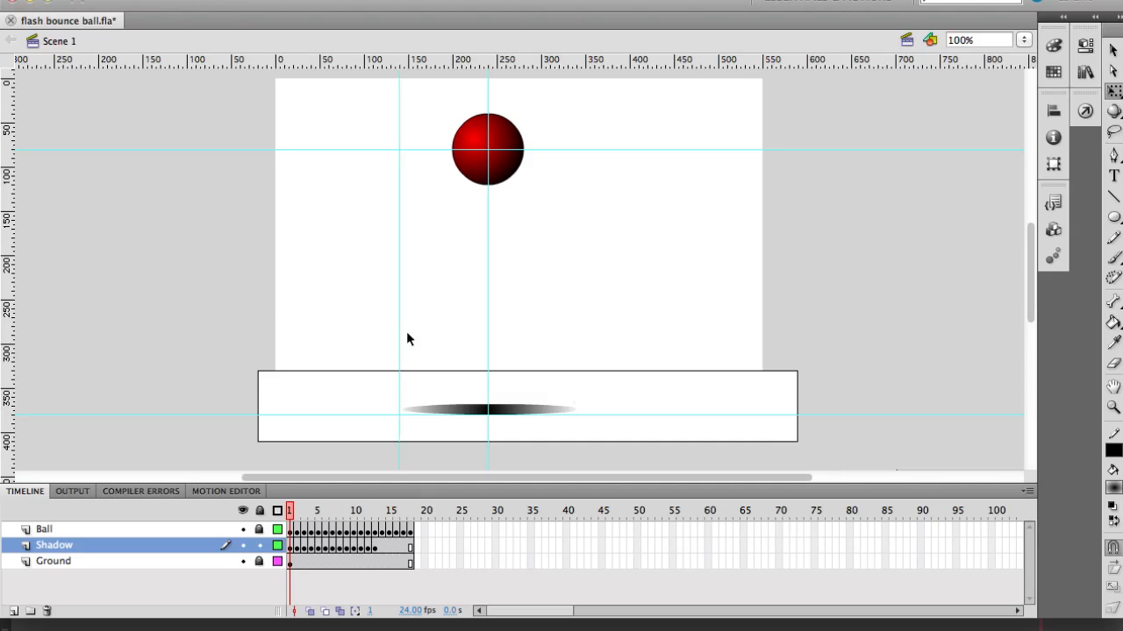
mouse_move(401, 335)
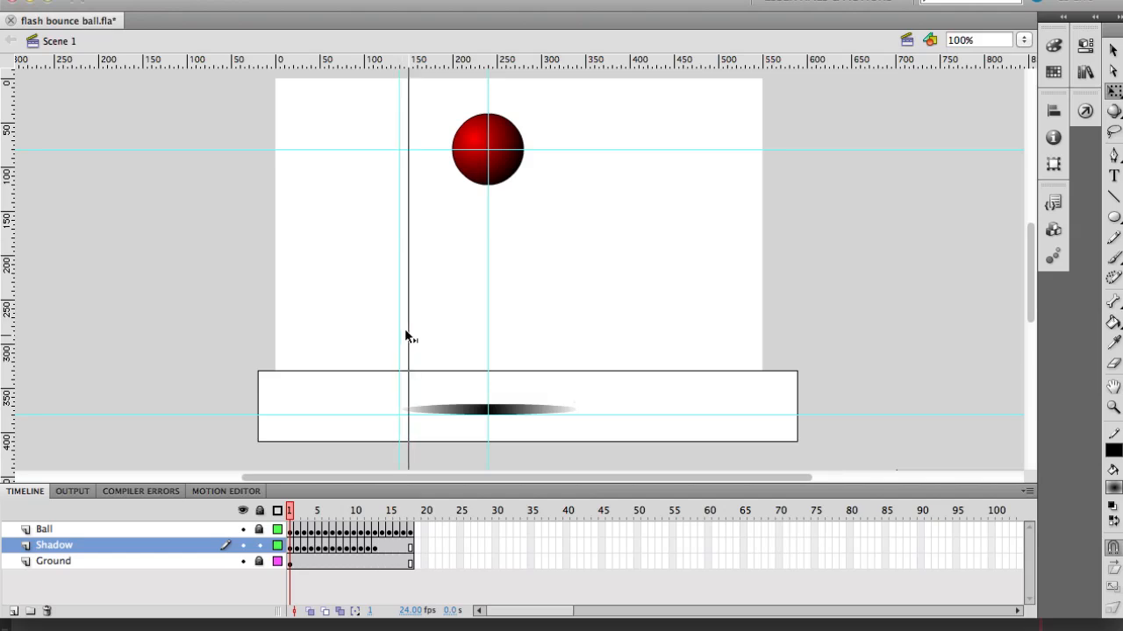
mouse_move(406, 417)
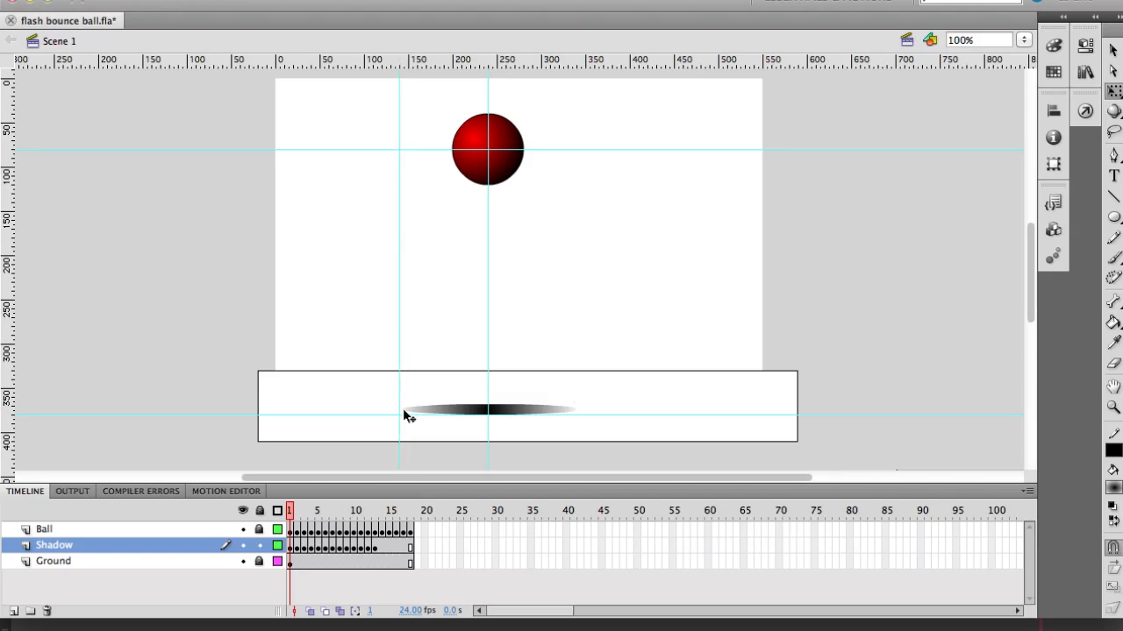
Select the shadow to compare its left edge against the vertical guide.
left_click(368, 511)
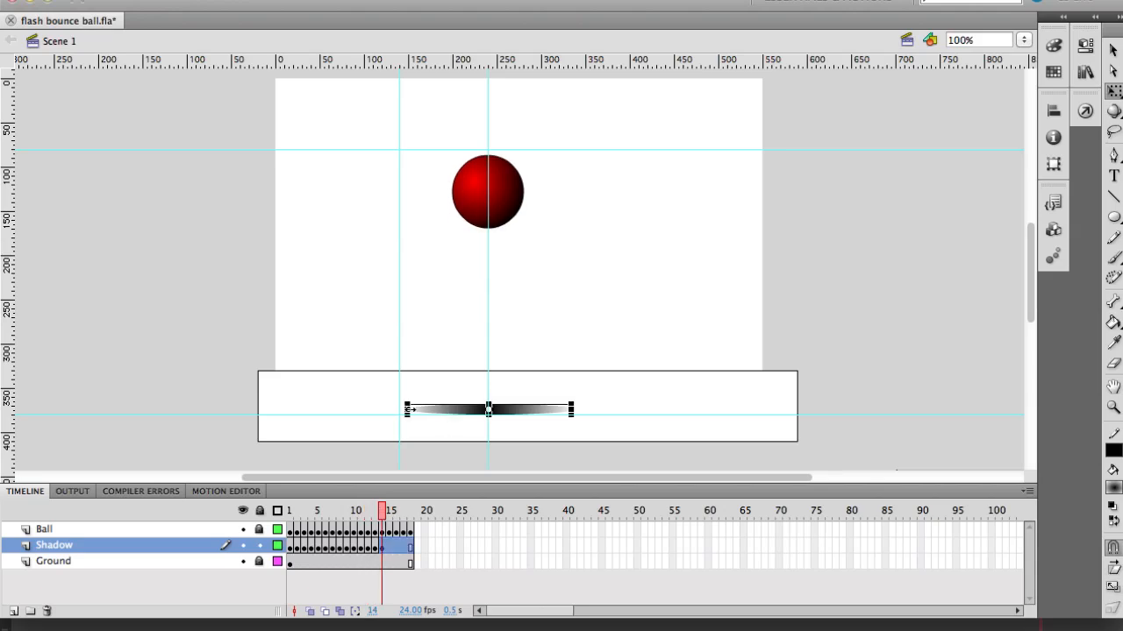
Widen the shadow back to full width toward the guide on frames 14–19.
left_click(390, 510)
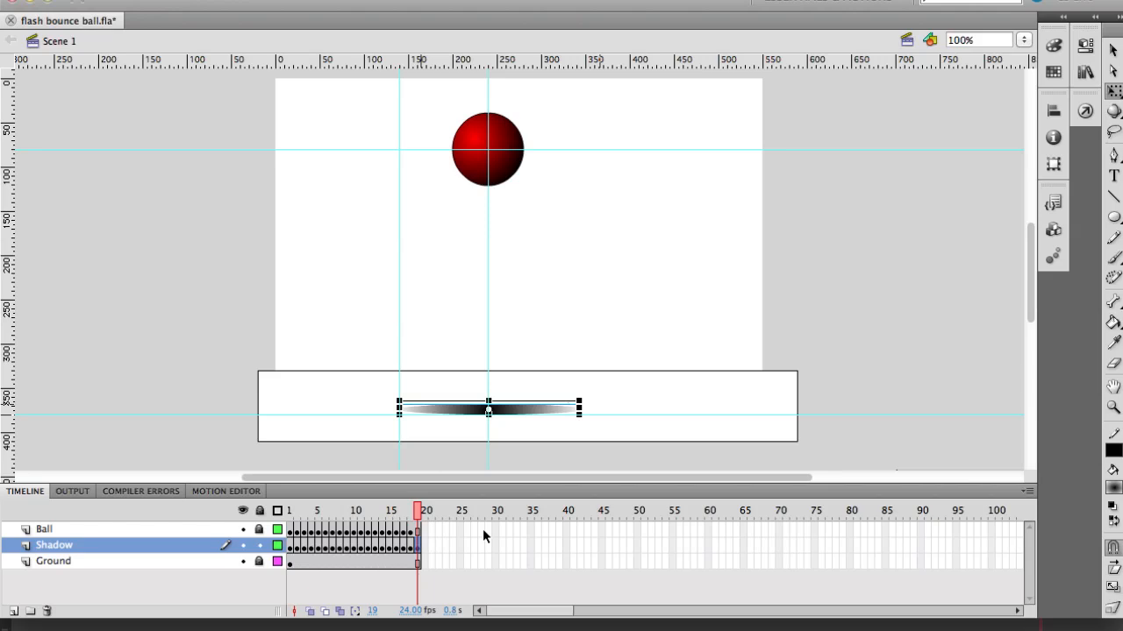
left_click(303, 511)
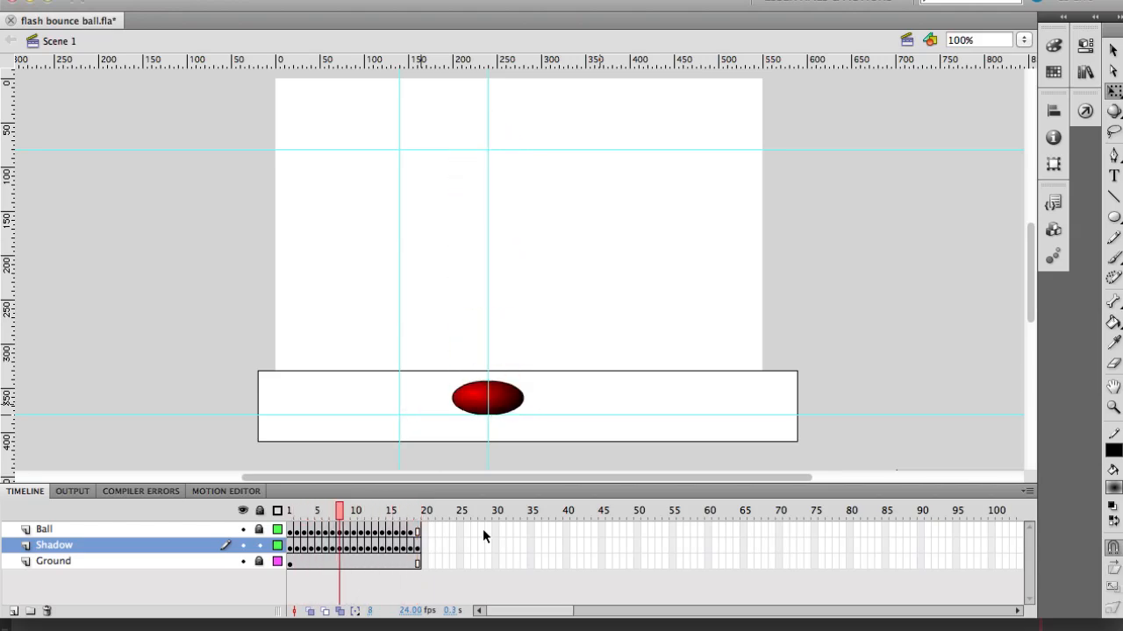
left_click(416, 511)
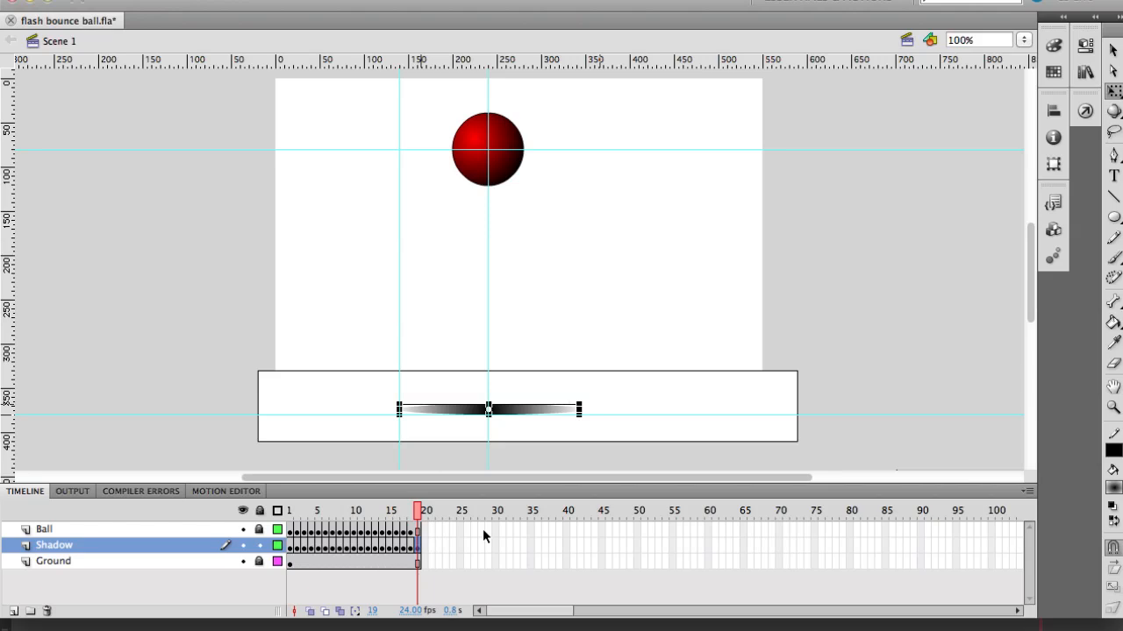